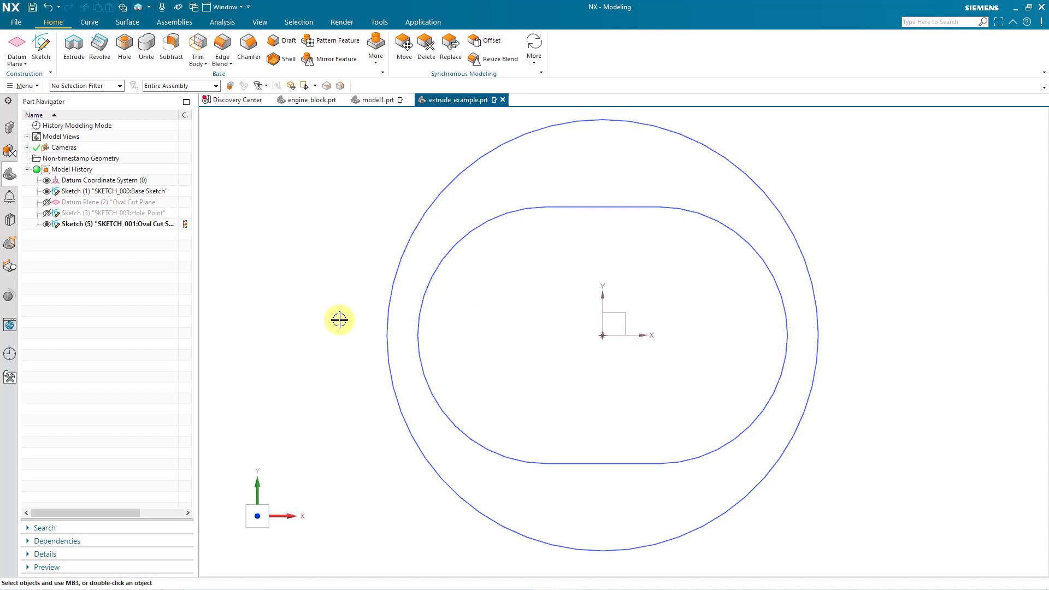
mouse_move(73, 47)
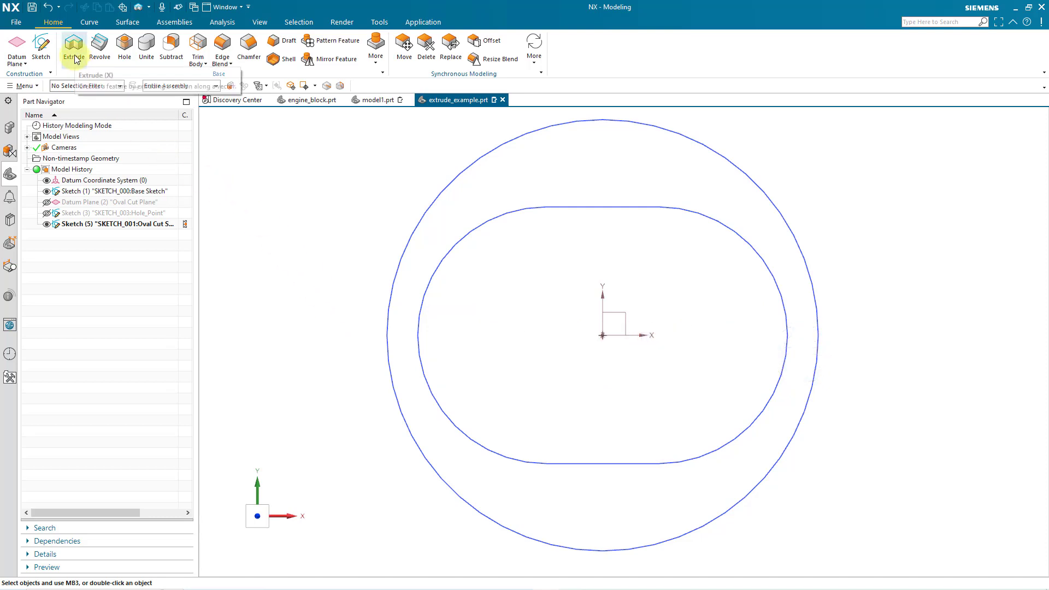
Step: Start a new Extrude feature from the Home ribbon
left_click(73, 47)
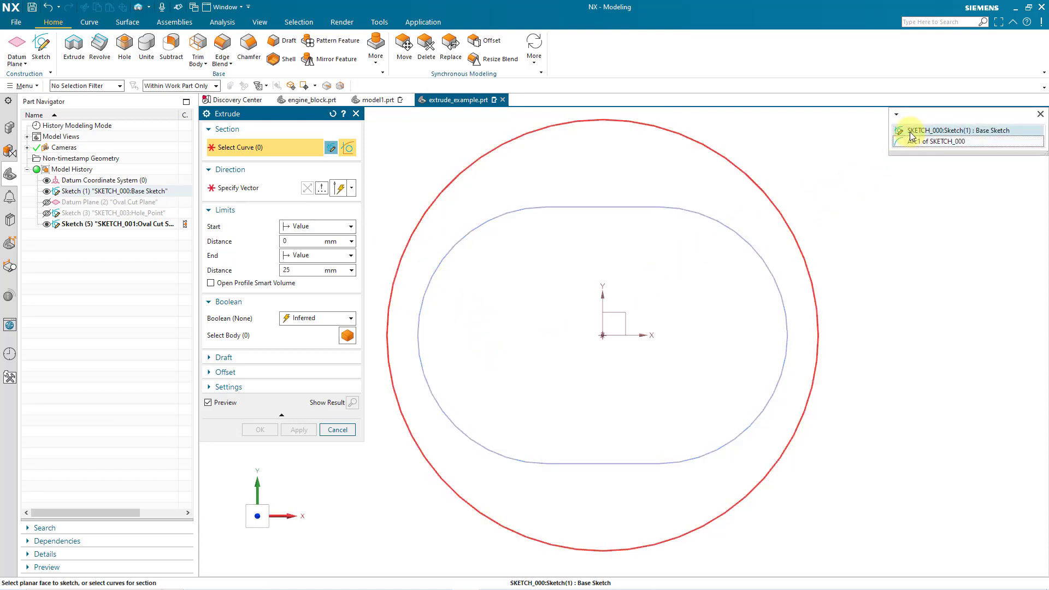
Step: Use the base sketch's outer circle as section with end distance 92.5 mm, Boolean Inferred
left_click(945, 130)
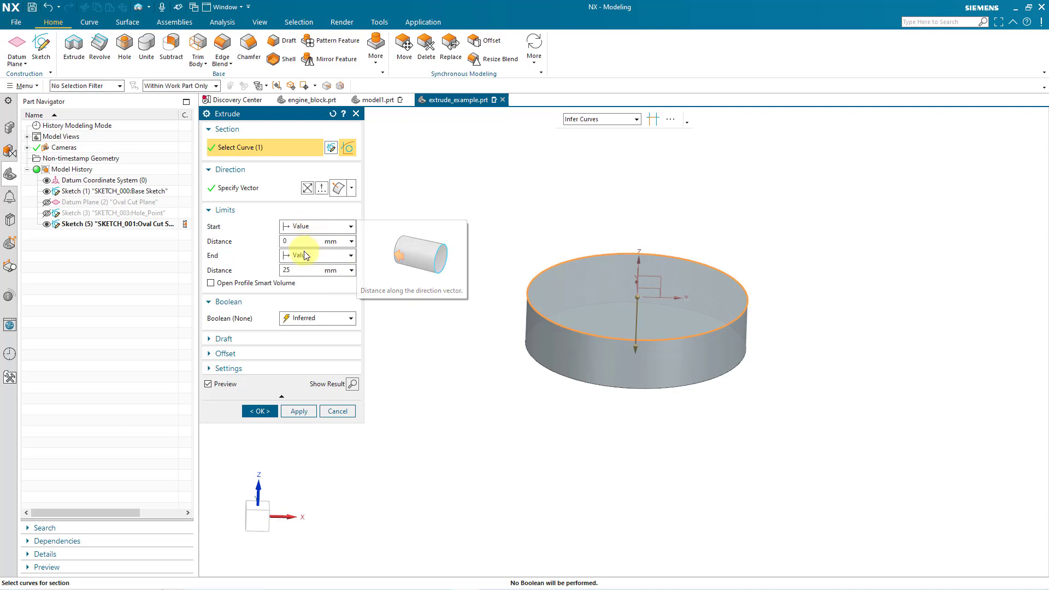
left_click(314, 270)
type("92.5")
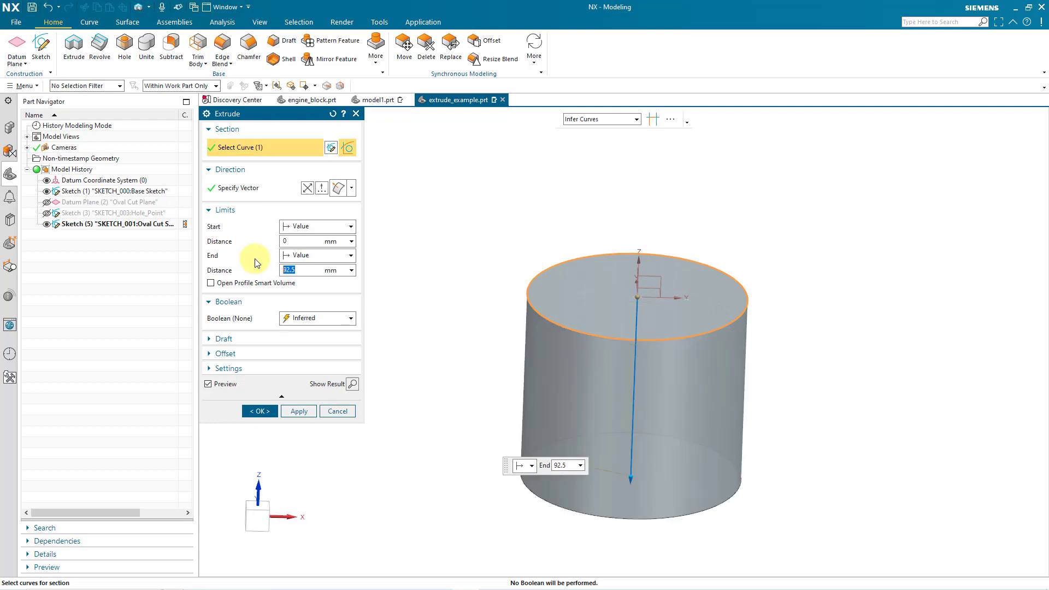
mouse_move(383, 268)
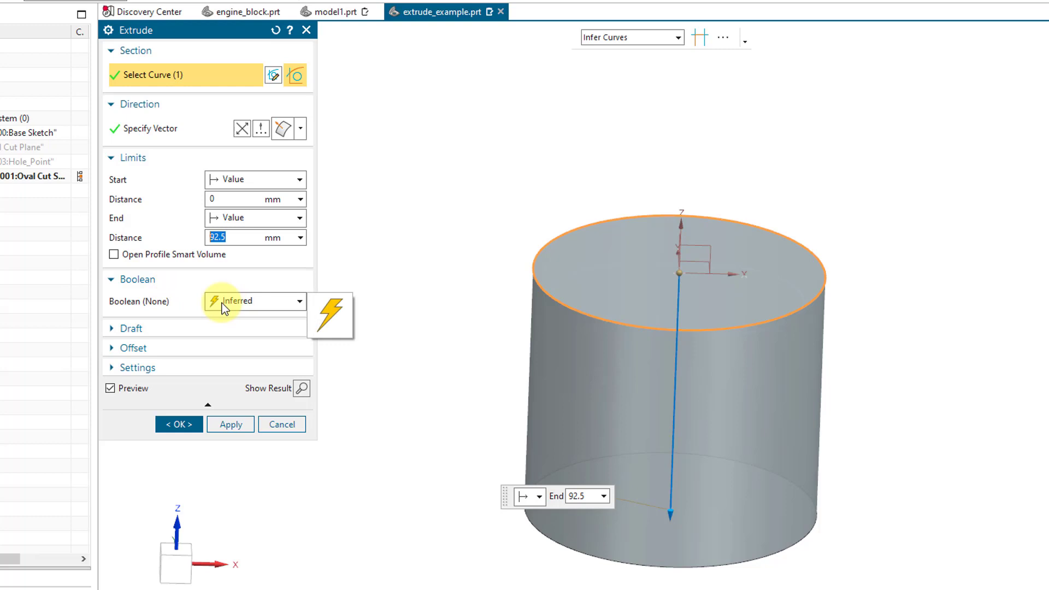
mouse_move(155, 308)
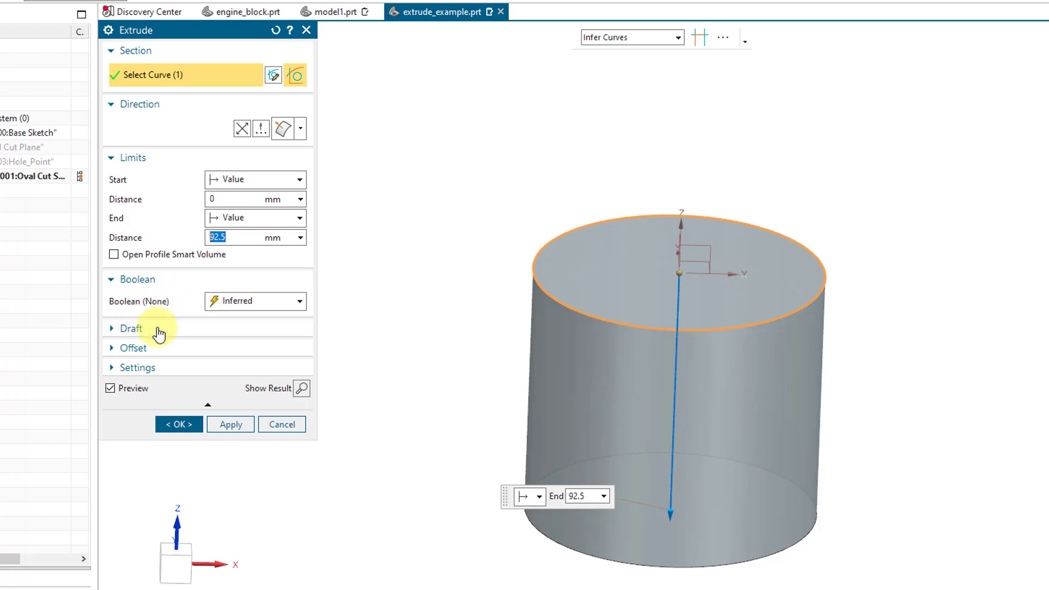
Step: Keep Draft at None; try a Symmetric 5 mm offset, then return Offset to None
left_click(298, 350)
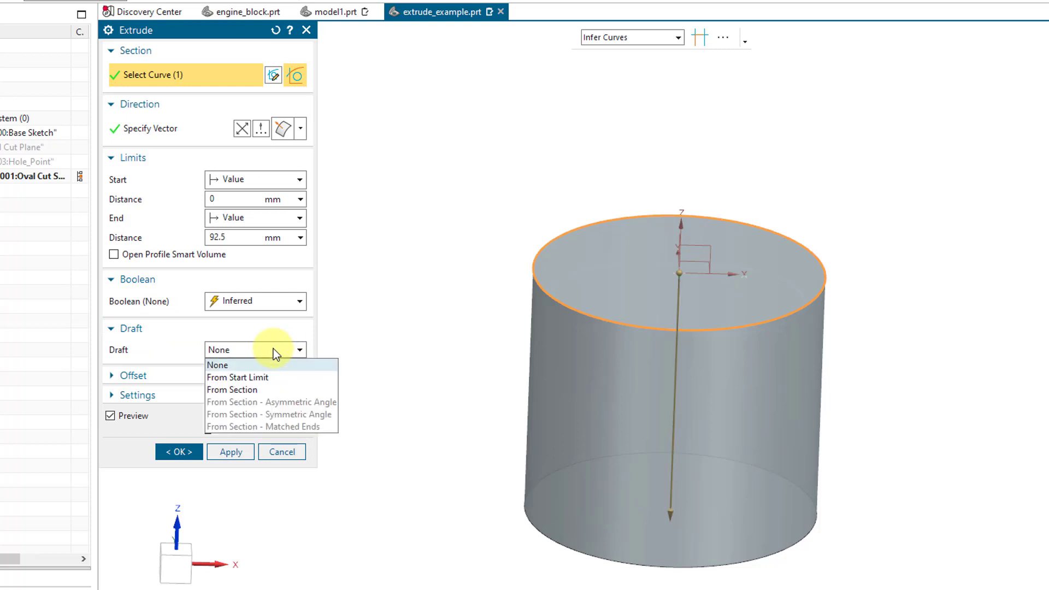
mouse_move(271, 354)
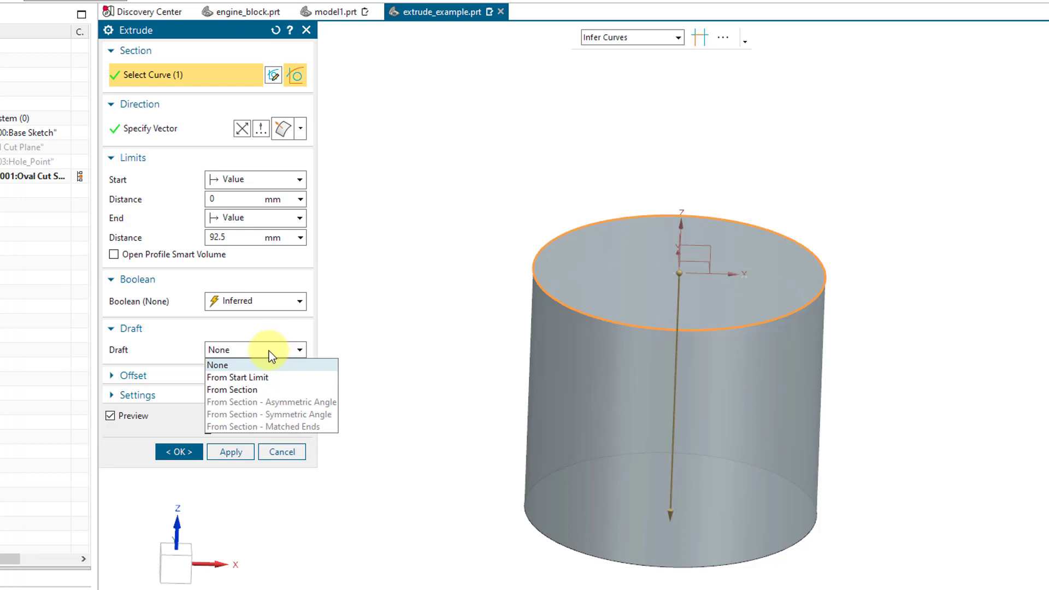
left_click(217, 365)
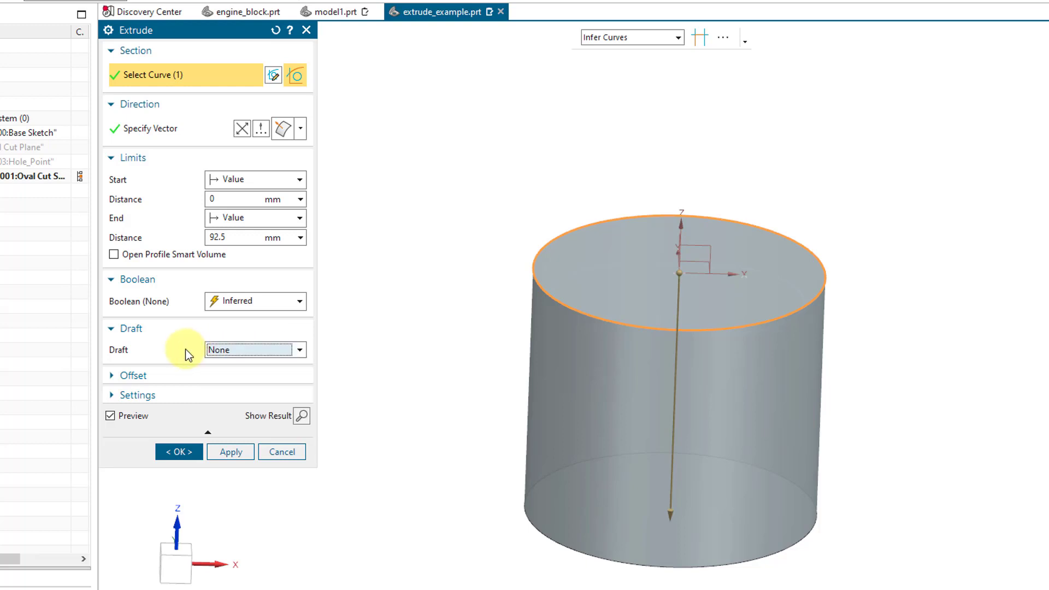
left_click(132, 375)
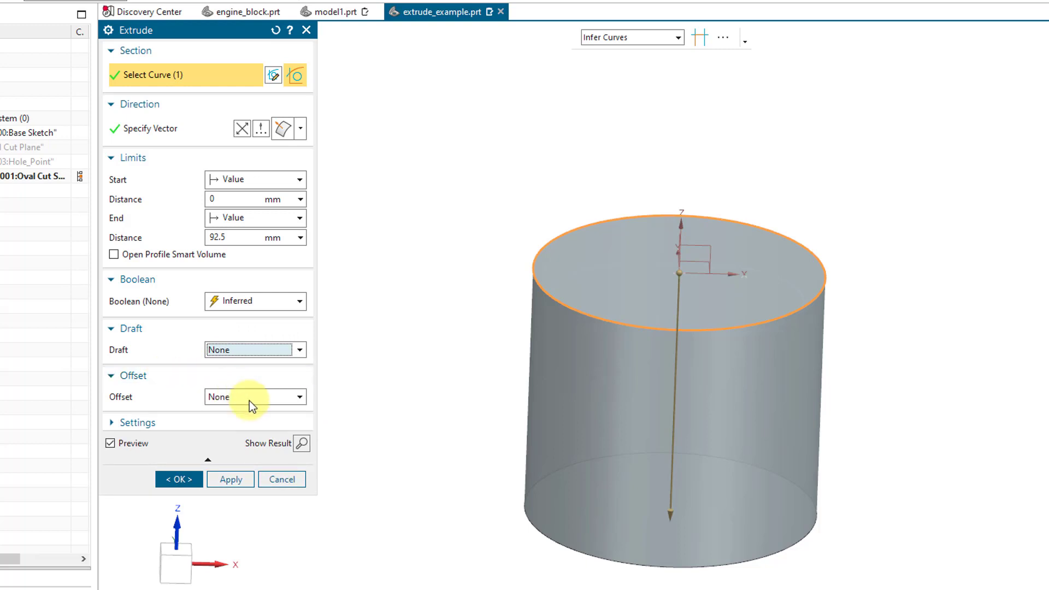
left_click(300, 397)
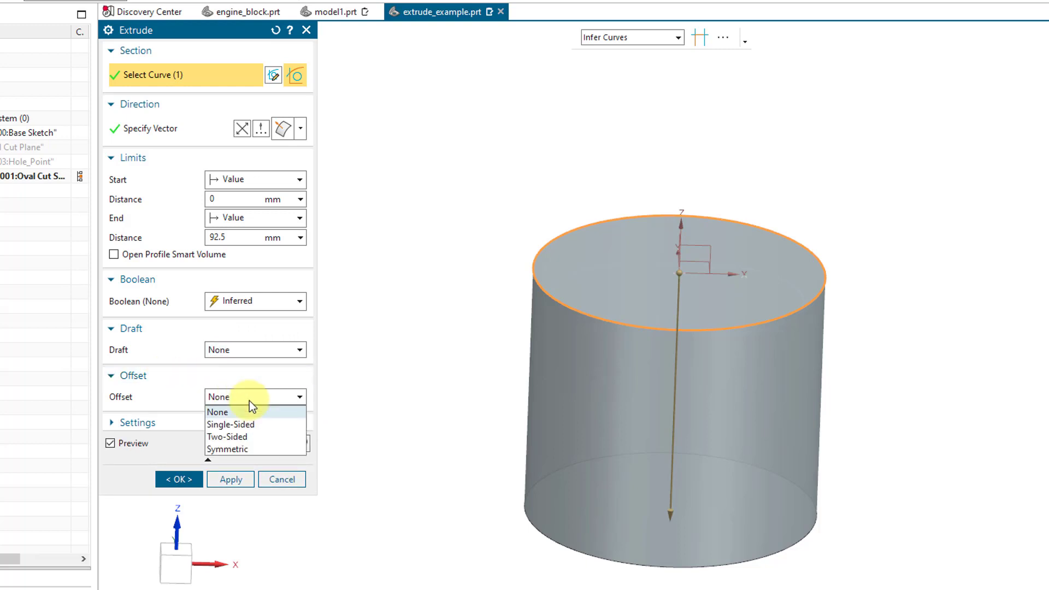
left_click(227, 449)
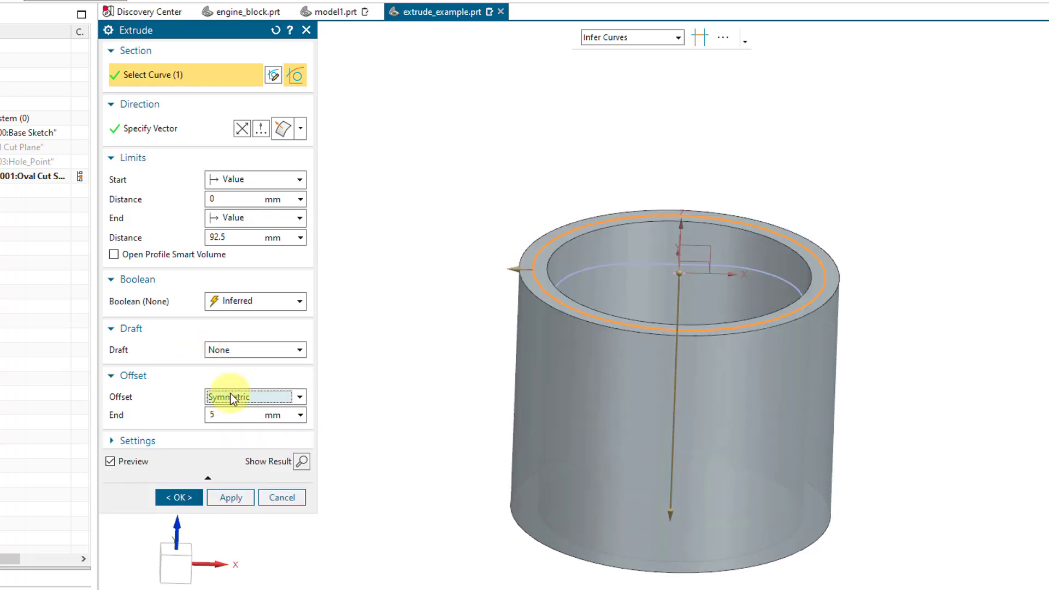
left_click(299, 395)
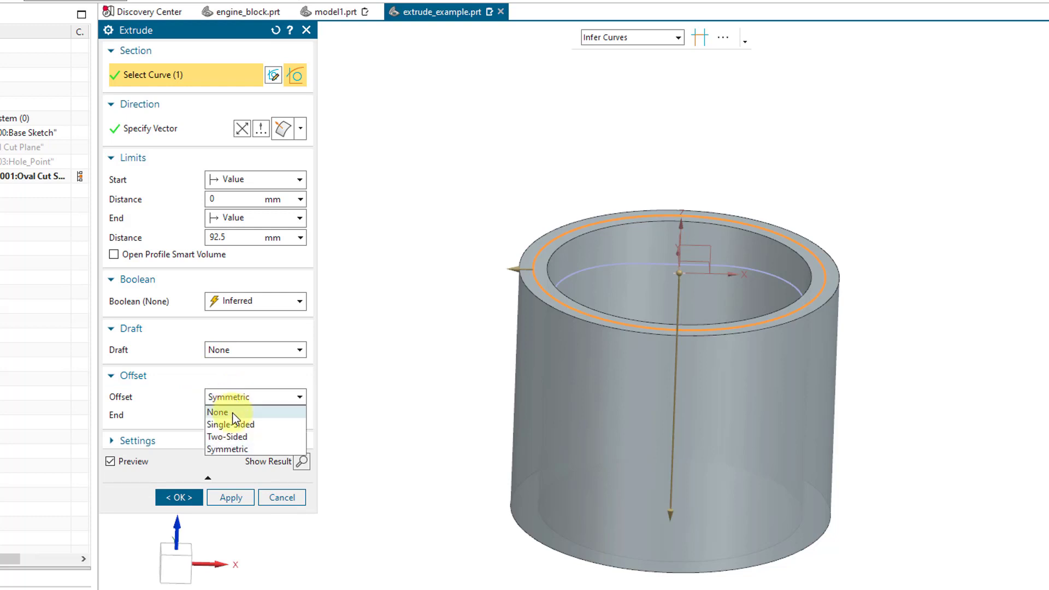
left_click(217, 412)
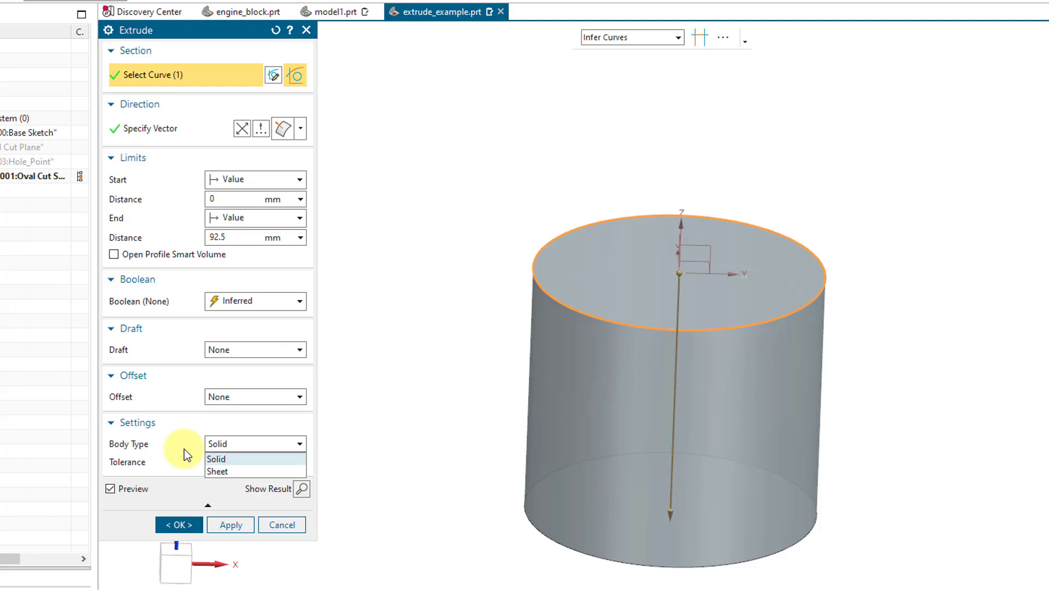
mouse_move(173, 456)
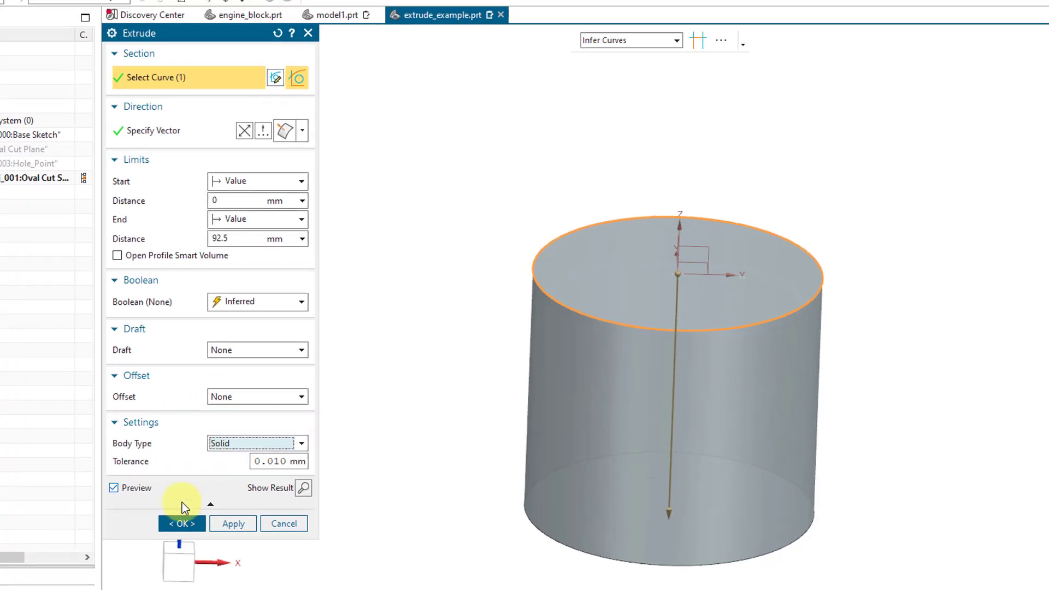
Step: Create the 92.5 mm solid cylinder as Extrude (14)
left_click(182, 523)
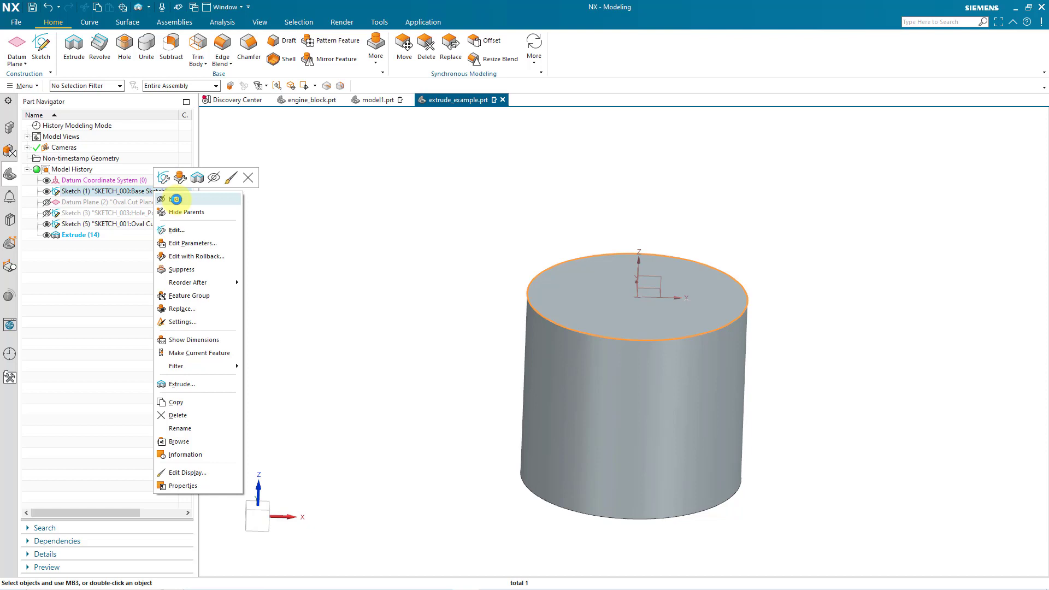
Step: Hide the base sketch and give the cylinder translucency 38 via Edit Object Display
left_click(374, 195)
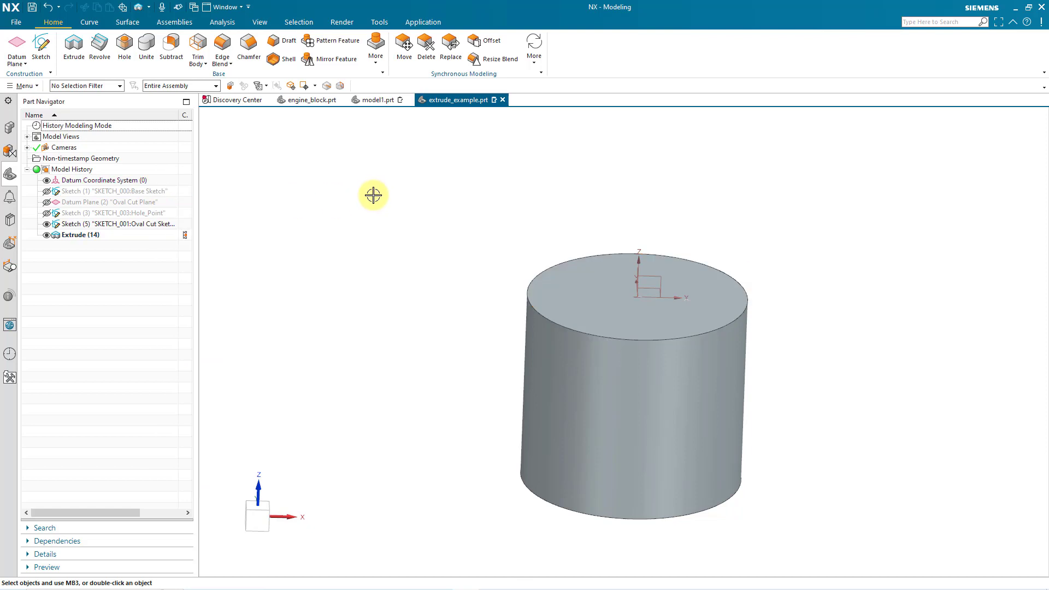
mouse_move(360, 182)
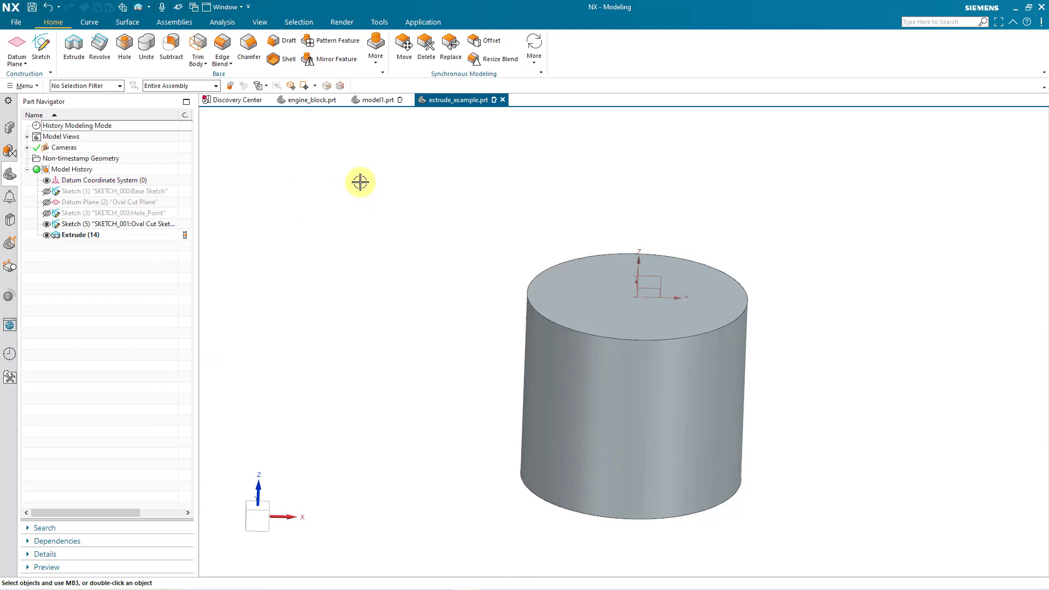
mouse_move(336, 117)
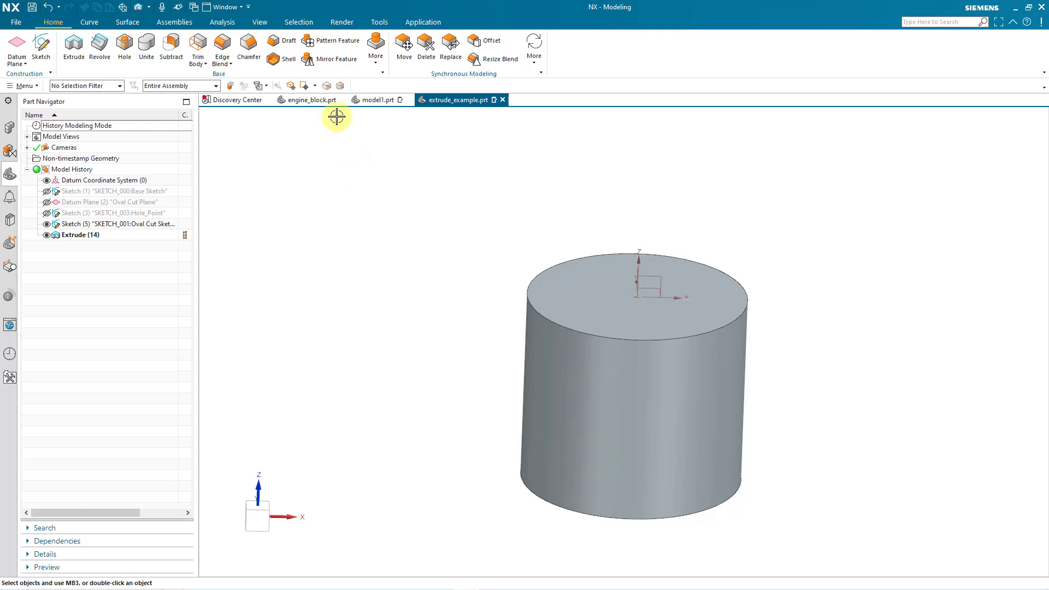
left_click(260, 22)
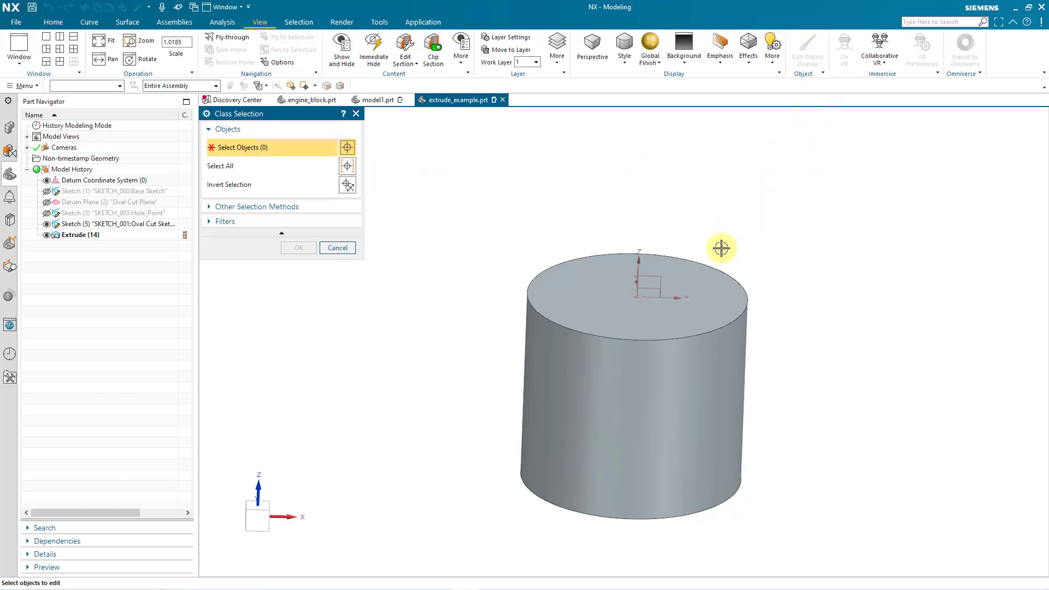
left_click(630, 375)
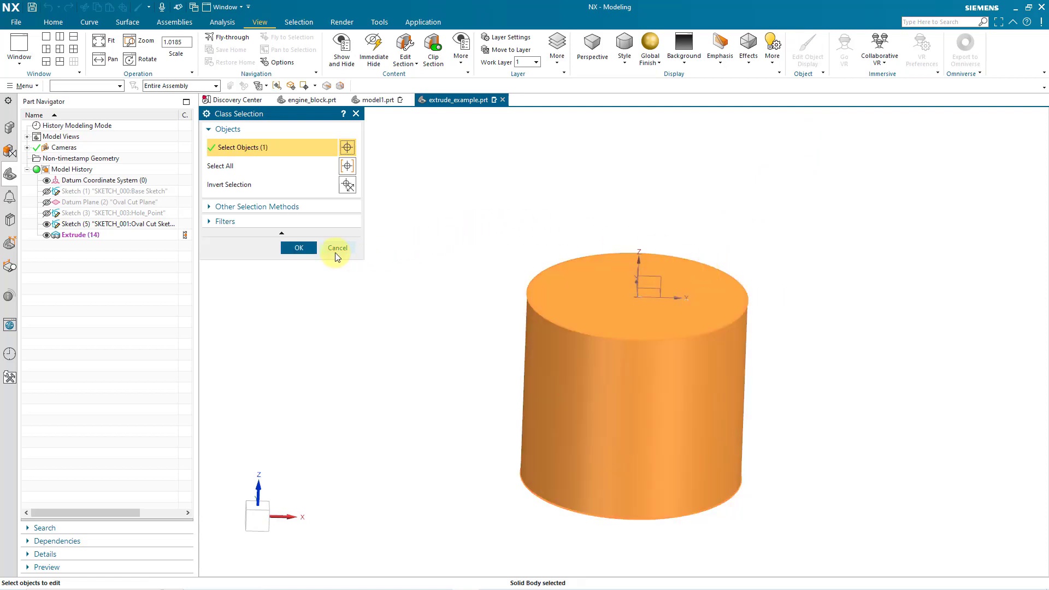
left_click(298, 248)
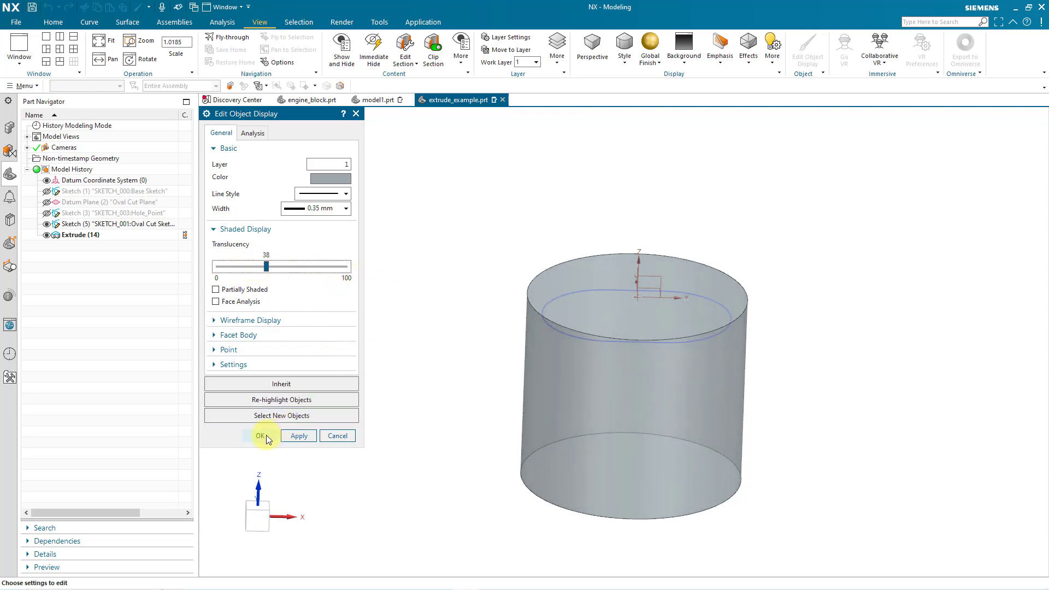
left_click(260, 436)
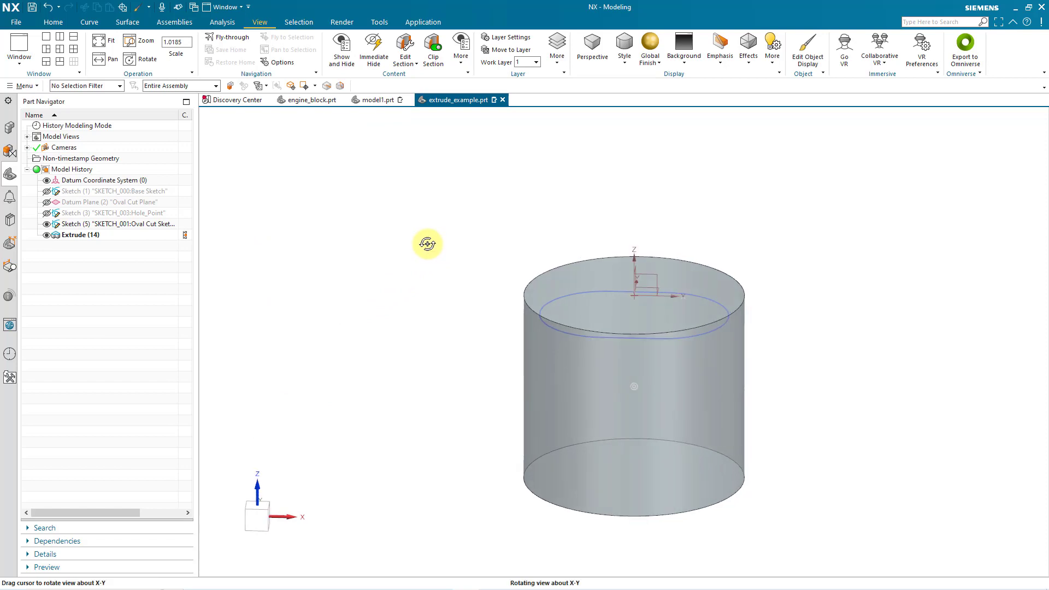
Step: Start another Extrude on the Oval Cut Sketch curves, reversed to point down into the cylinder
left_click_drag(428, 242, 363, 217)
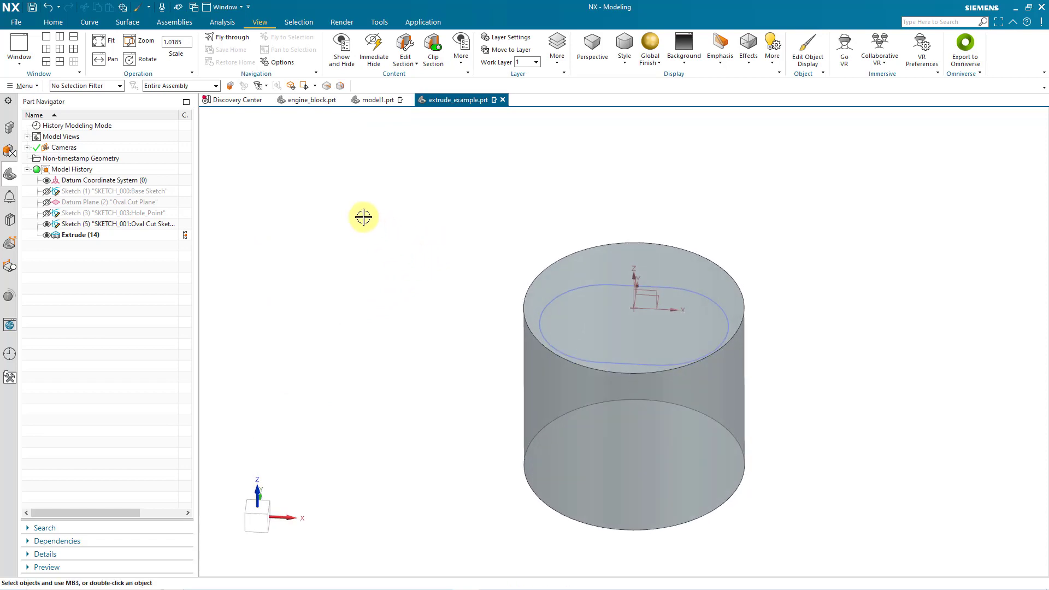
left_click(53, 22)
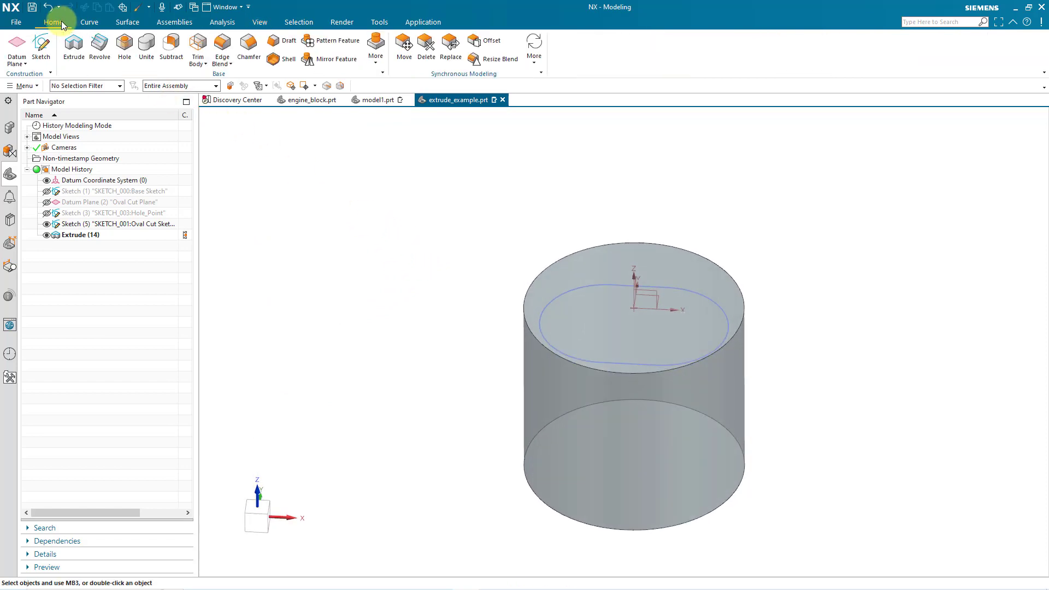
mouse_move(73, 46)
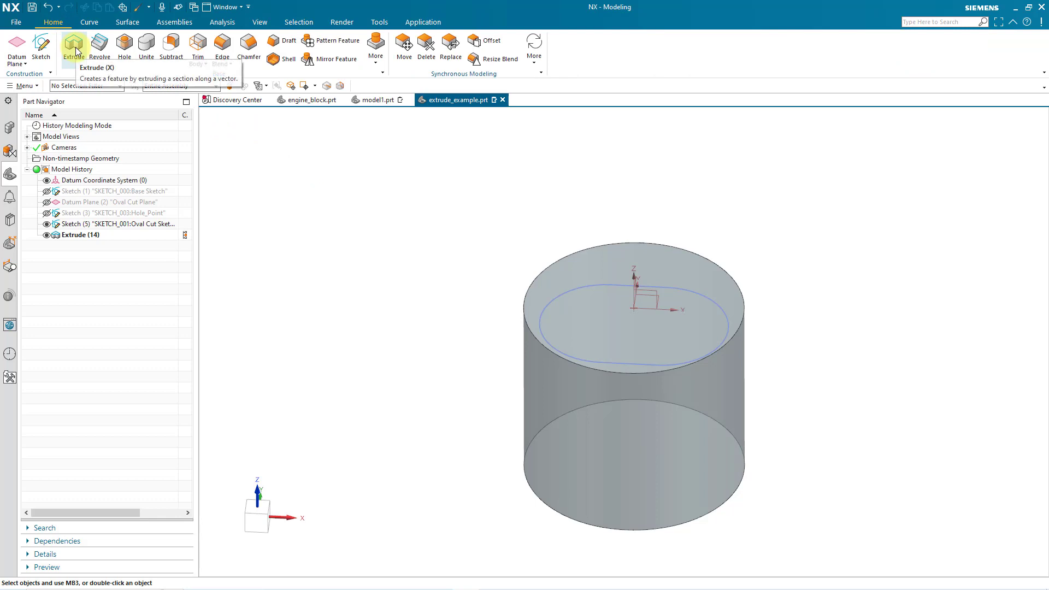
left_click(74, 44)
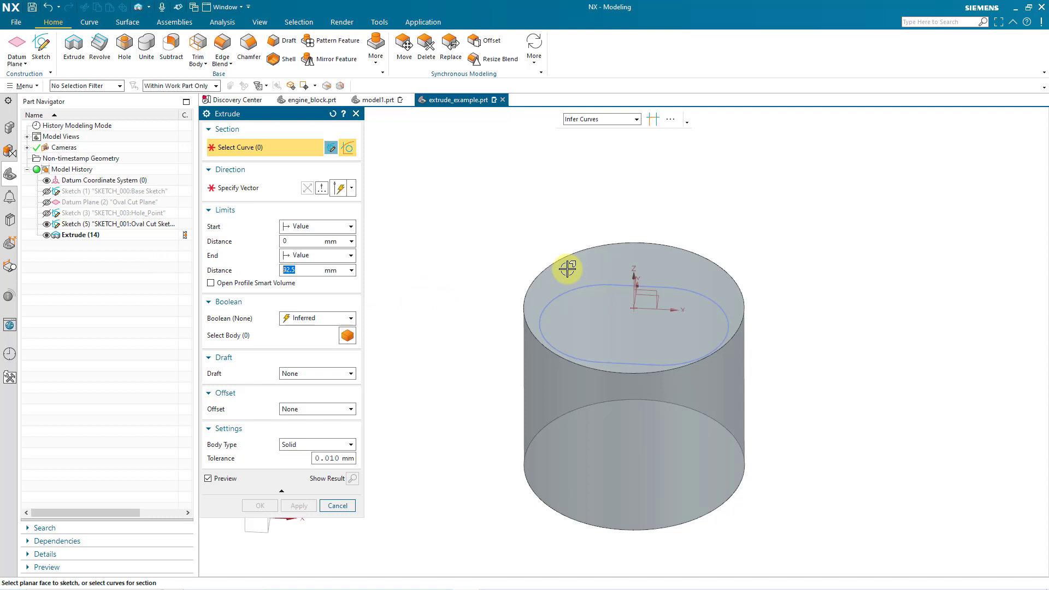
mouse_move(588, 284)
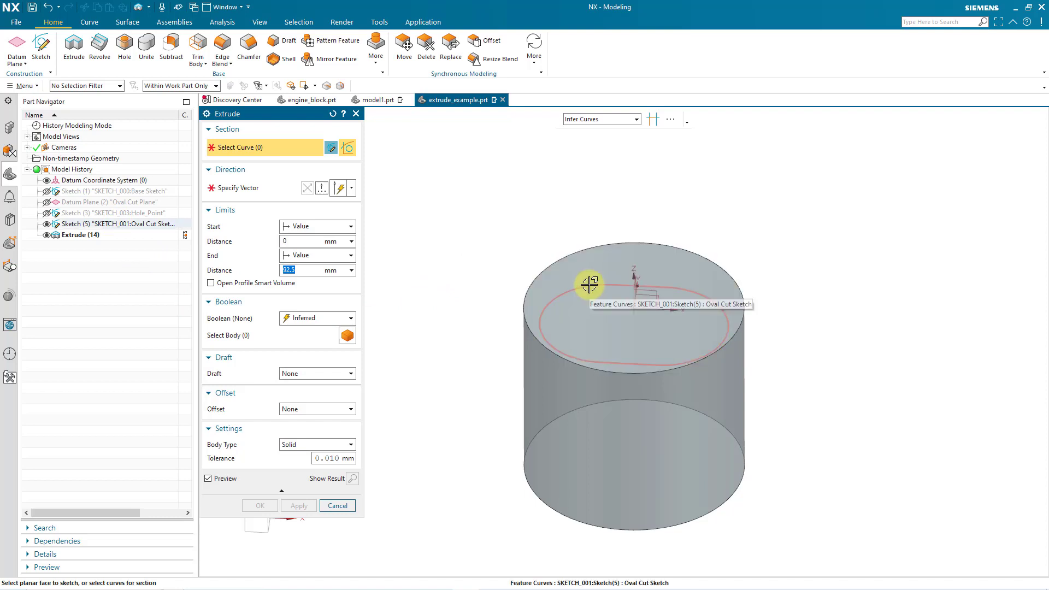
left_click(589, 285)
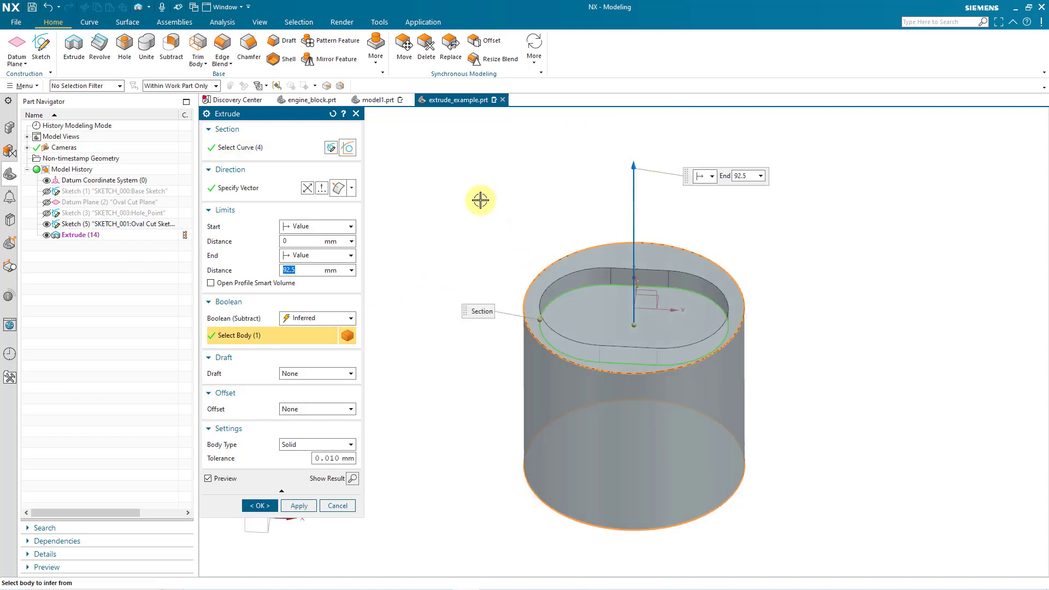
mouse_move(434, 282)
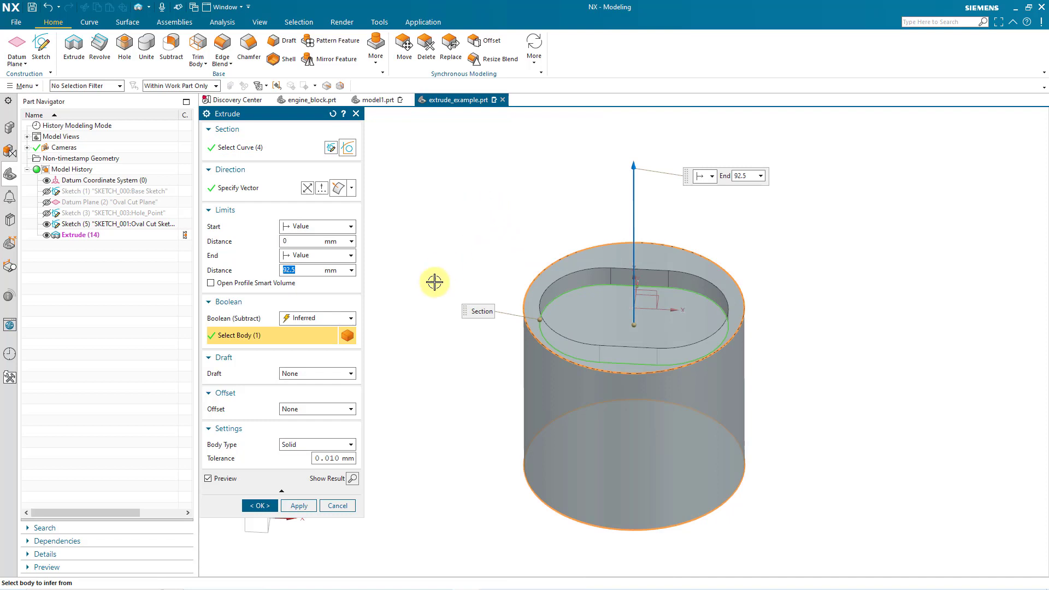
mouse_move(404, 295)
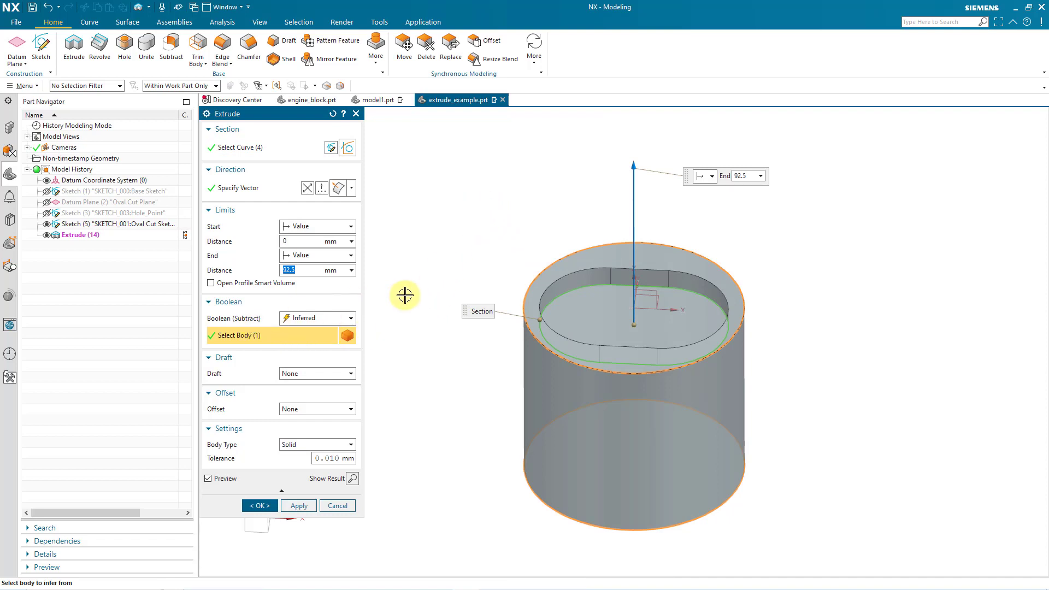
mouse_move(308, 188)
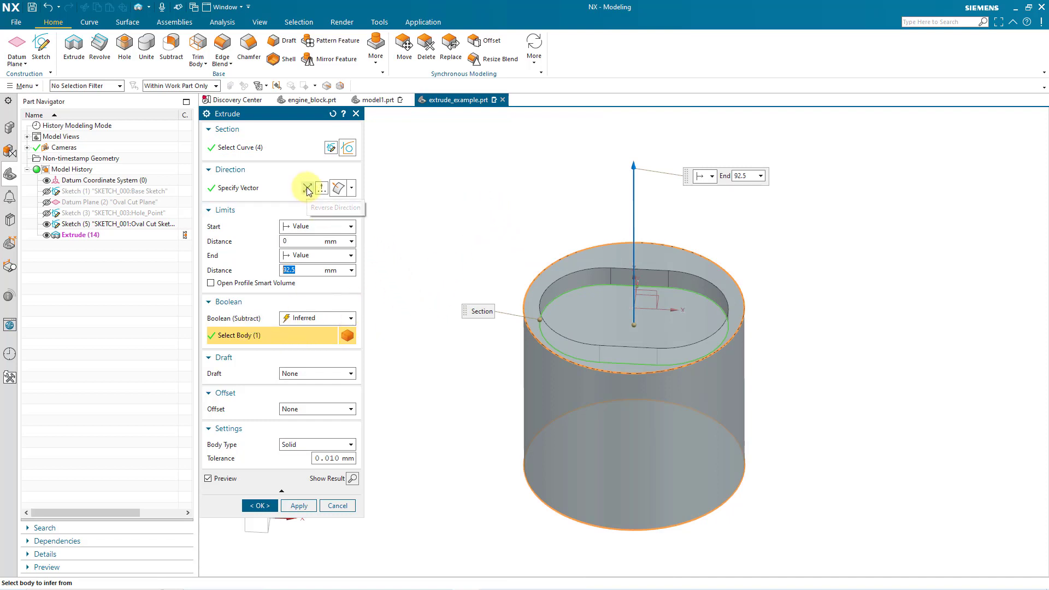
left_click(307, 187)
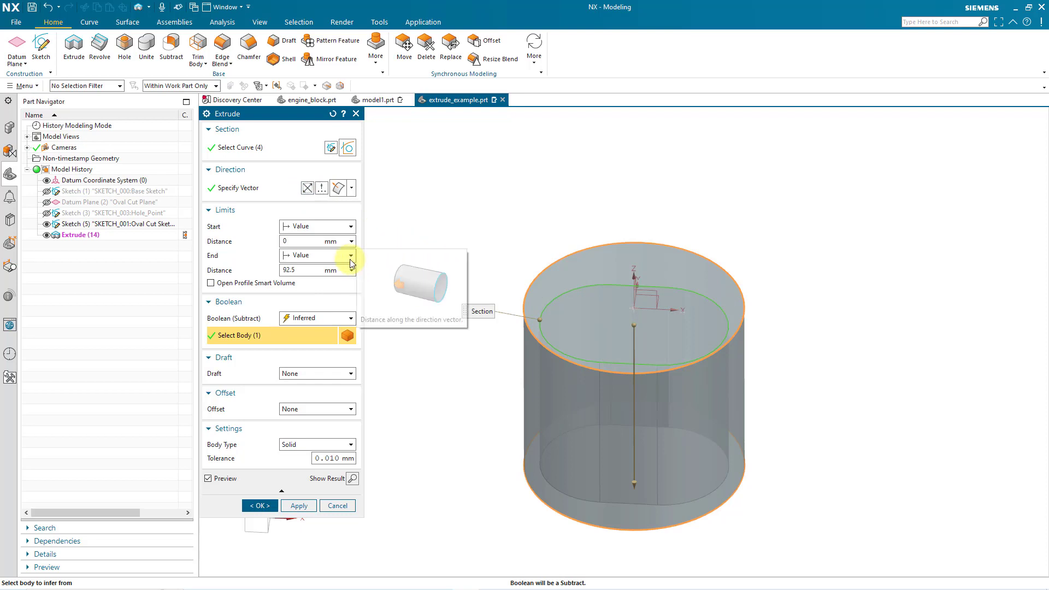
Step: Set the end limit to Through All and create the oval cut as Extrude (15)
left_click(350, 255)
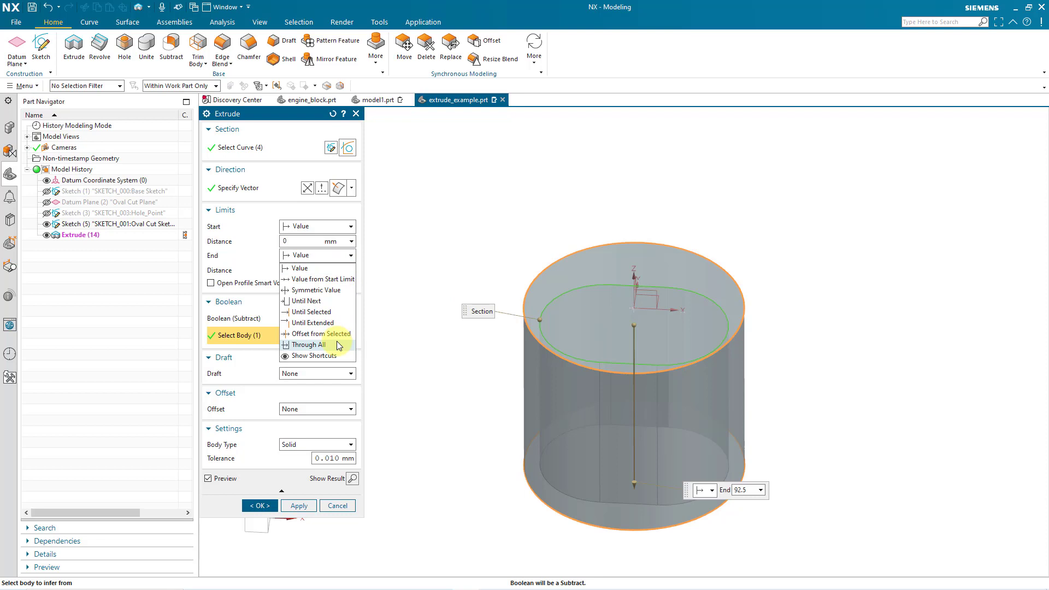
mouse_move(308, 345)
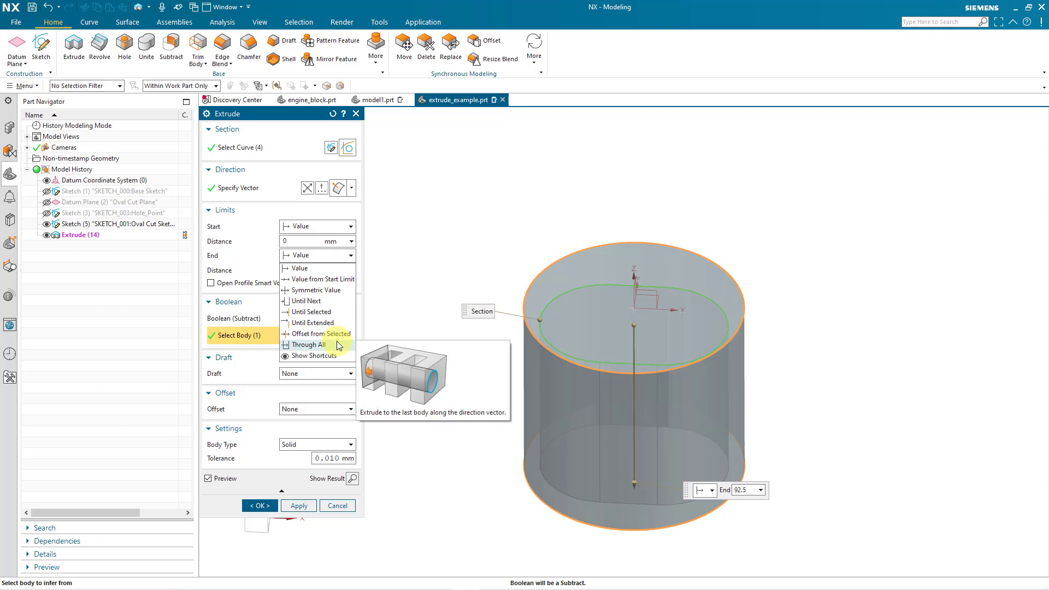
mouse_move(314, 290)
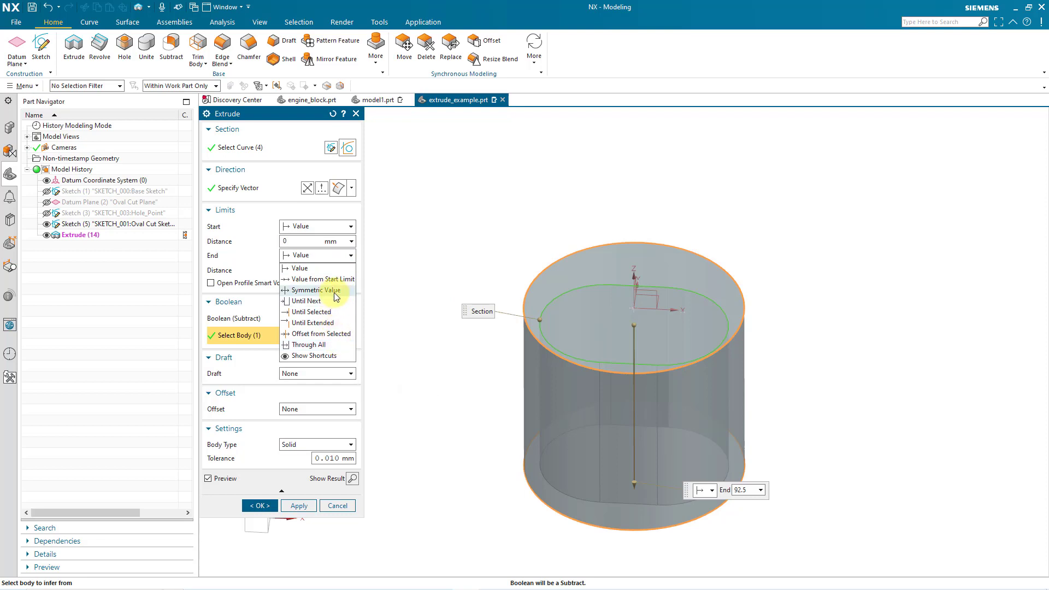
mouse_move(306, 301)
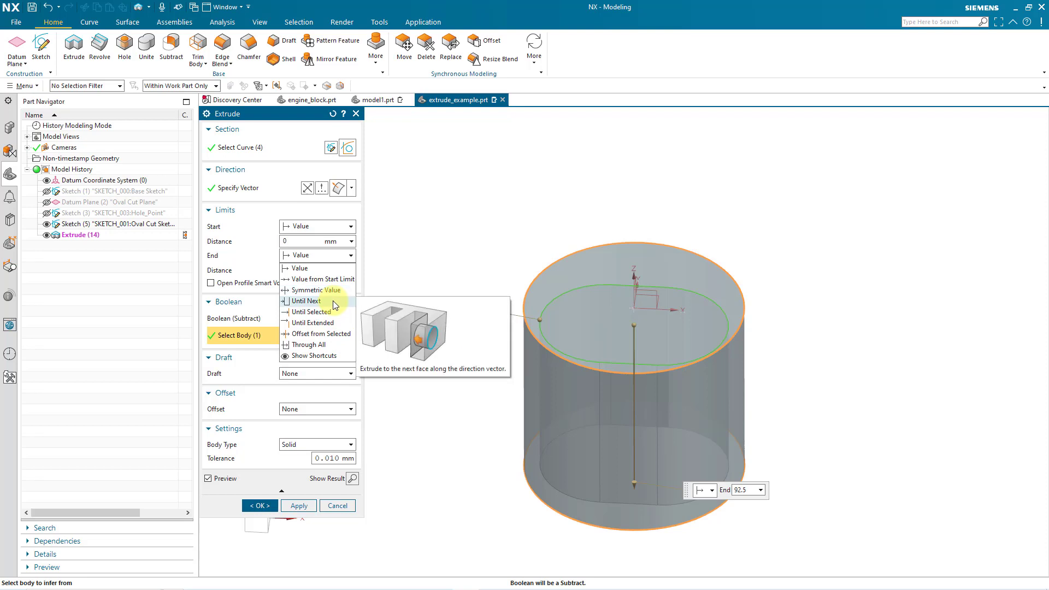
mouse_move(332, 312)
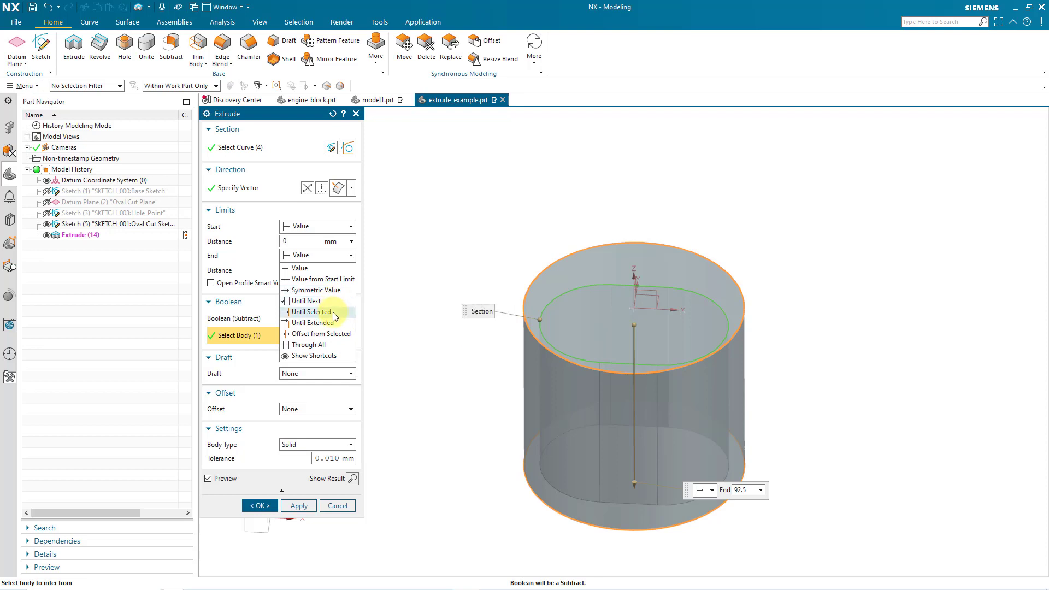
mouse_move(309, 311)
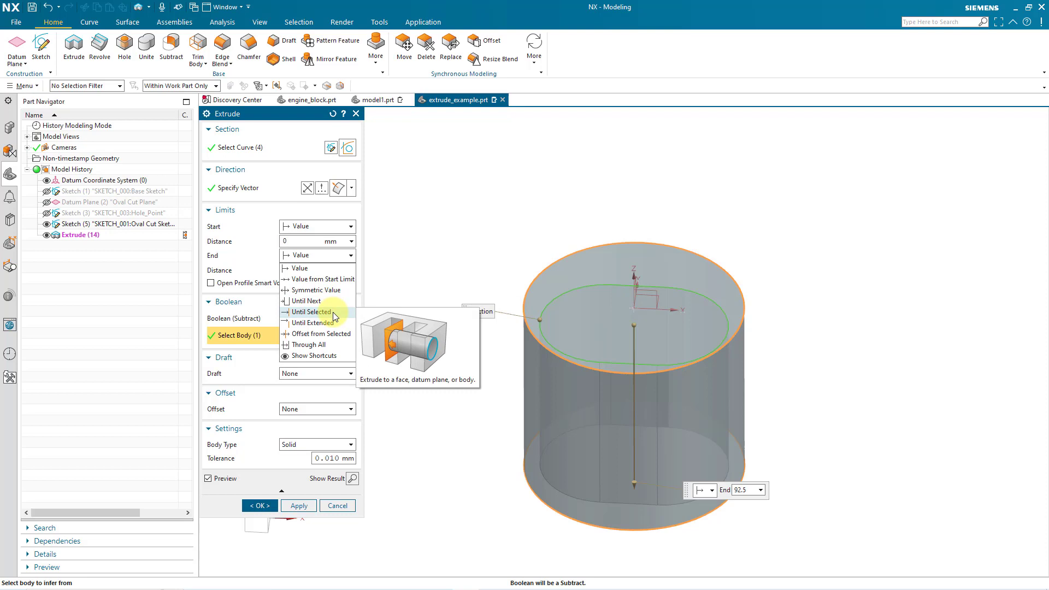
mouse_move(312, 324)
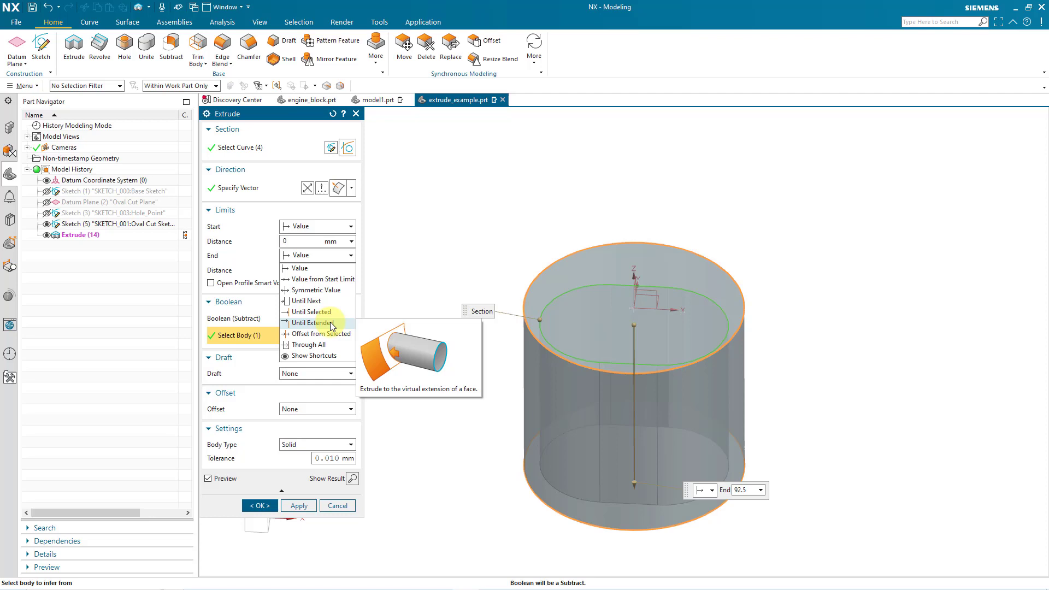
mouse_move(327, 344)
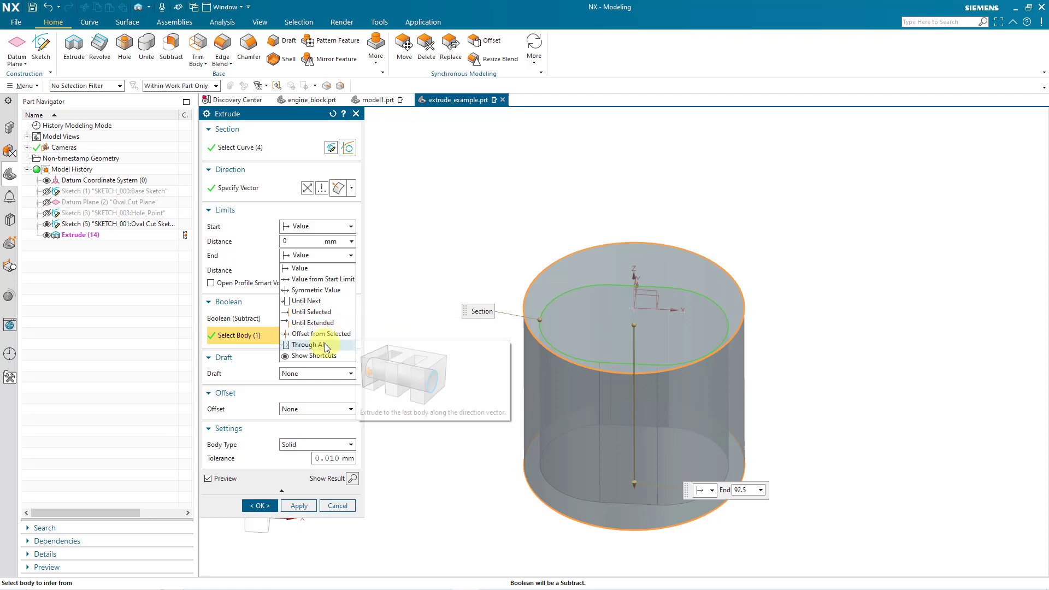
left_click(309, 344)
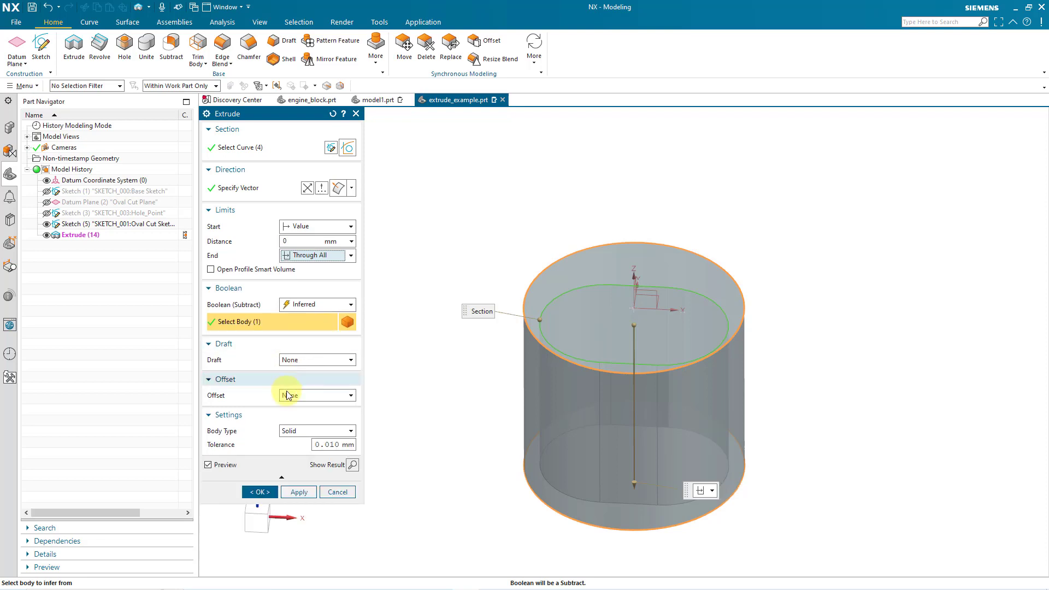
left_click(259, 492)
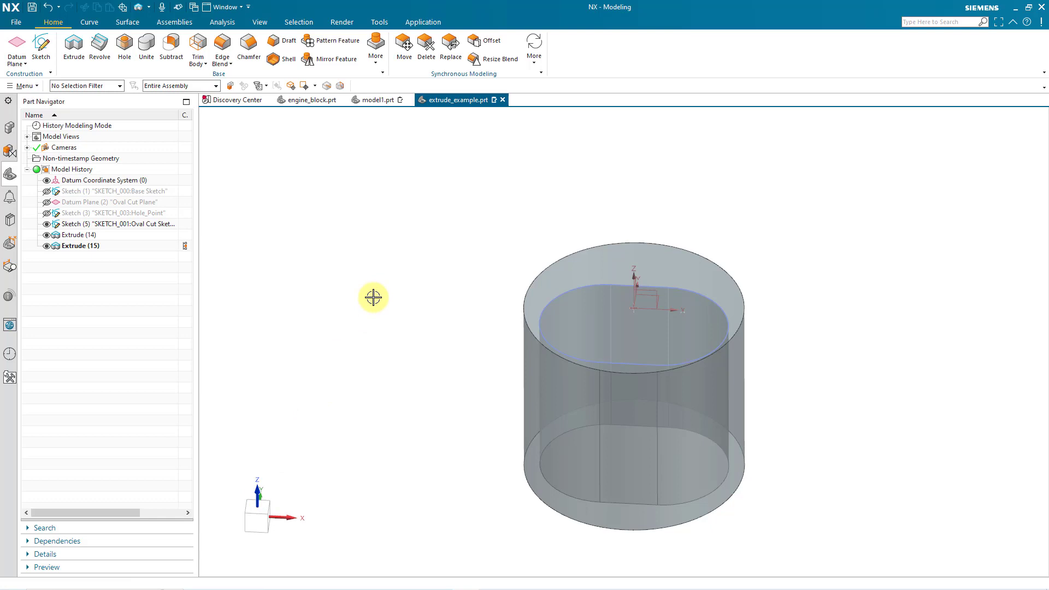
mouse_move(175, 267)
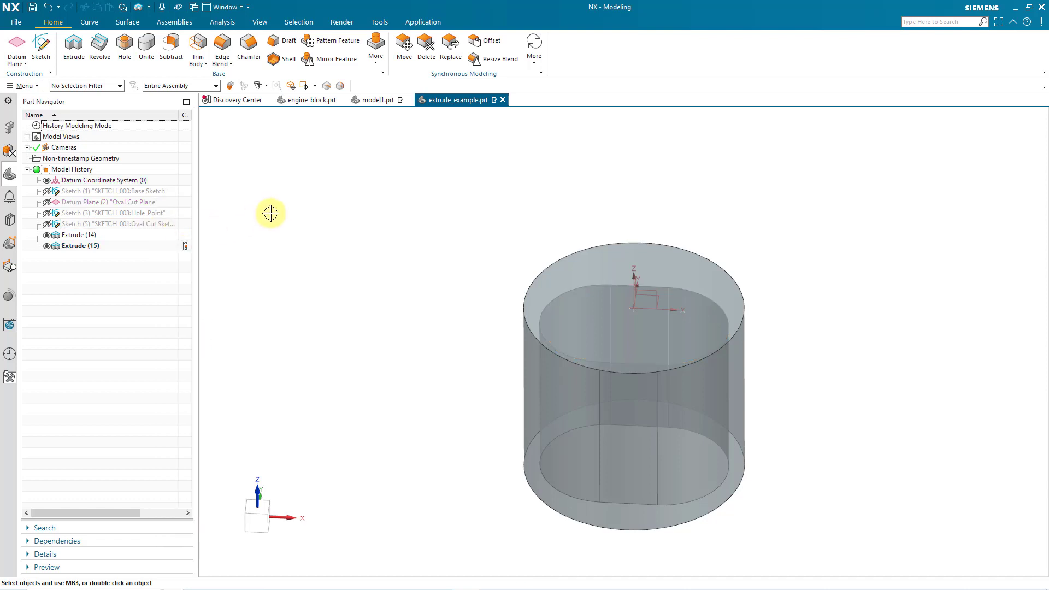
mouse_move(276, 210)
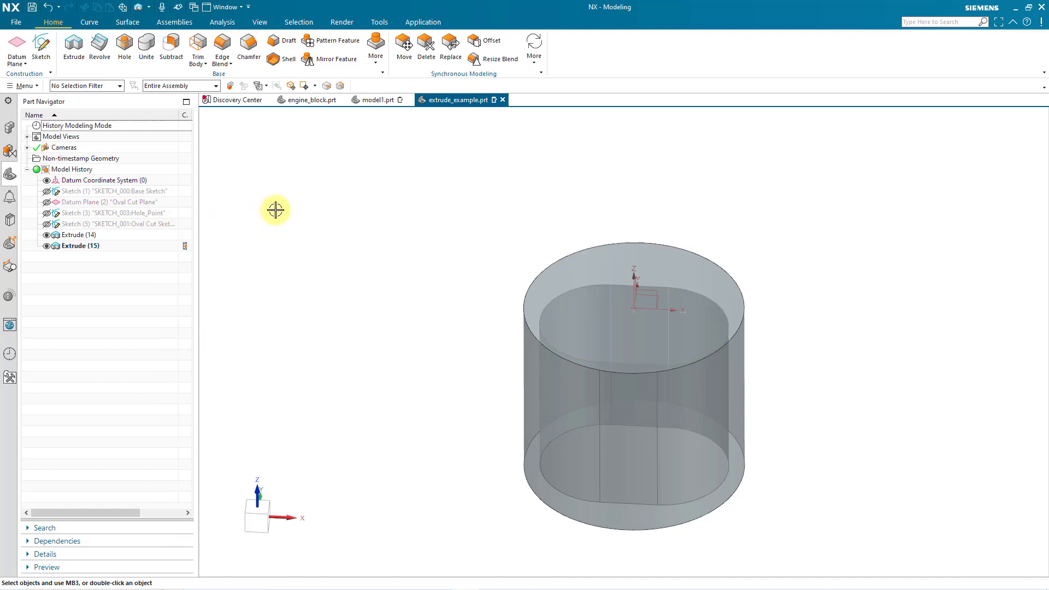
mouse_move(74, 47)
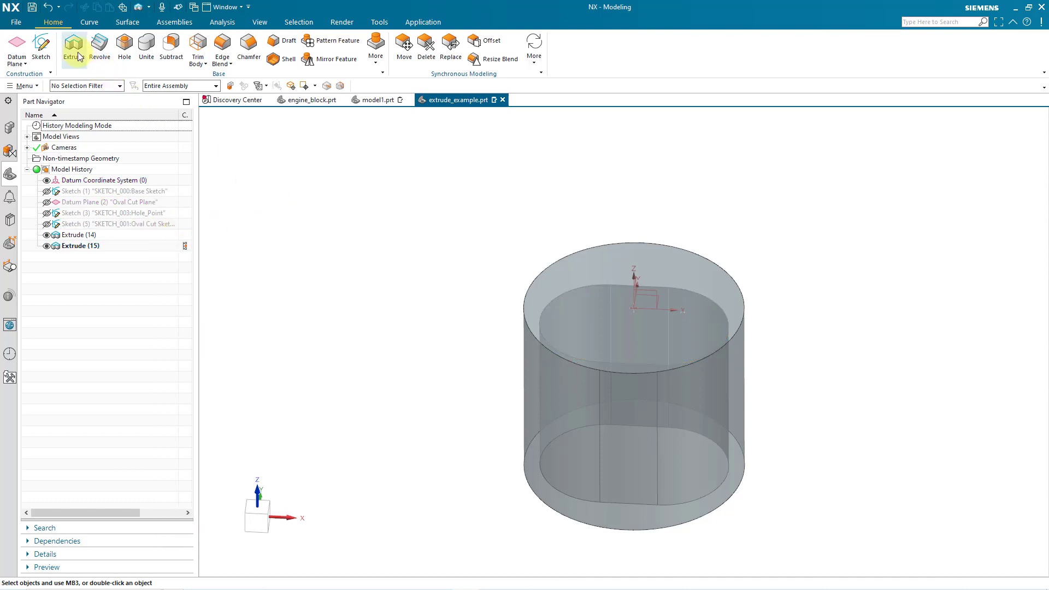
Step: Start another Extrude and choose to sketch its section in place
left_click(73, 47)
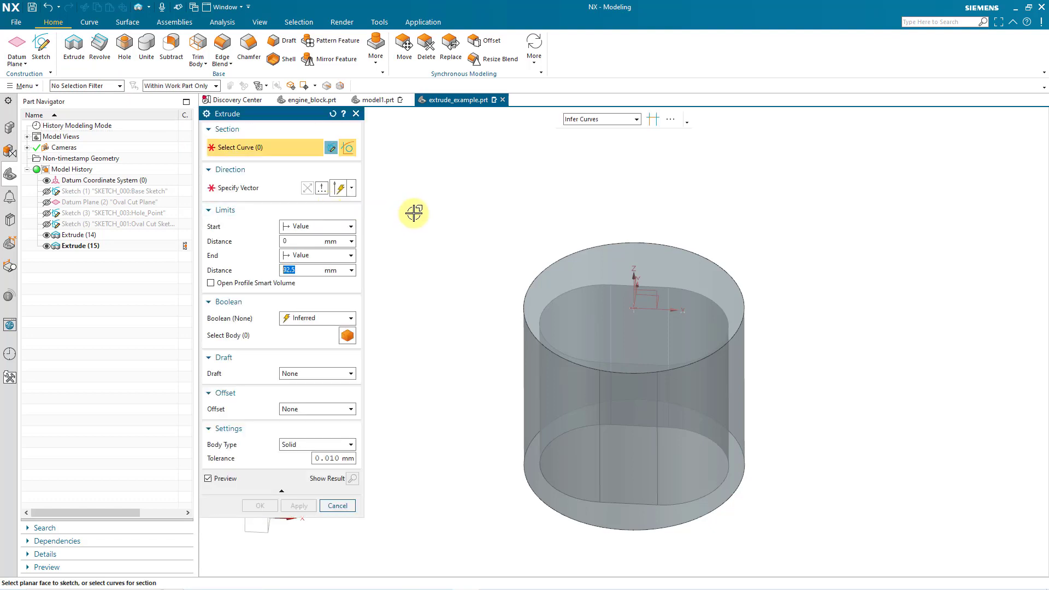
mouse_move(393, 193)
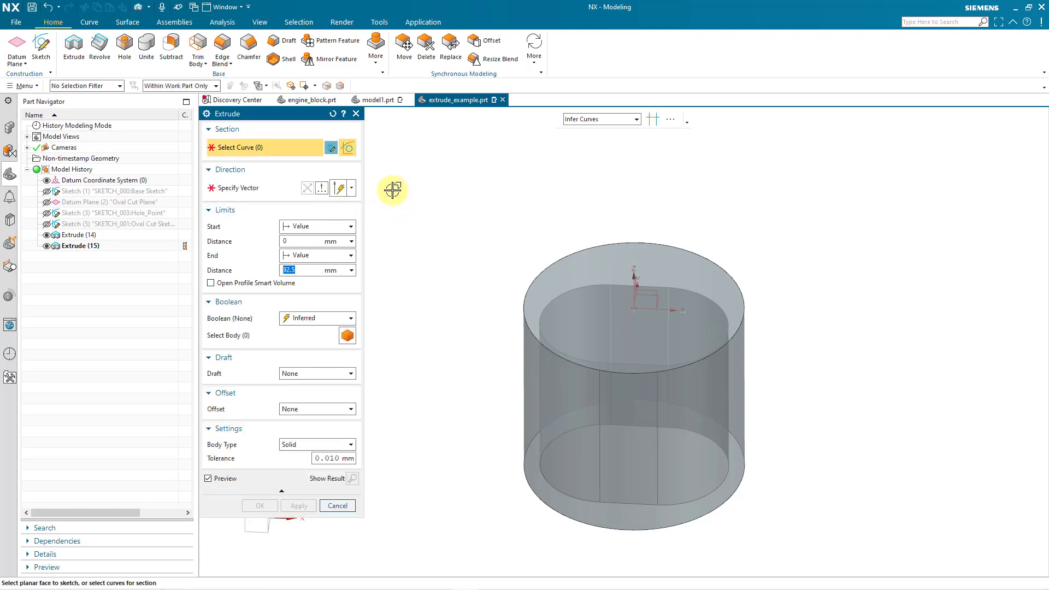
mouse_move(331, 147)
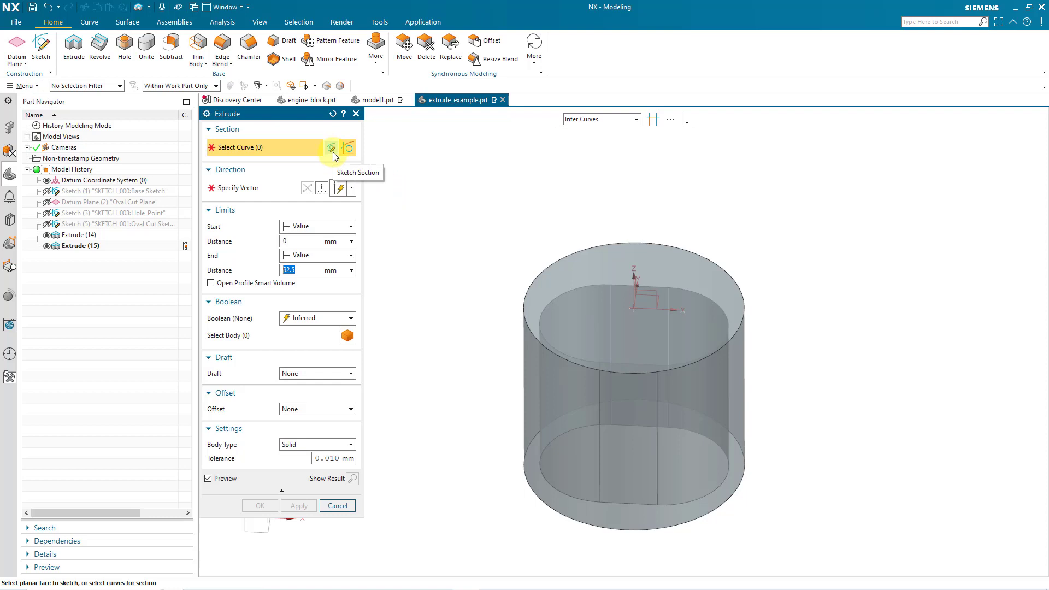
left_click(332, 147)
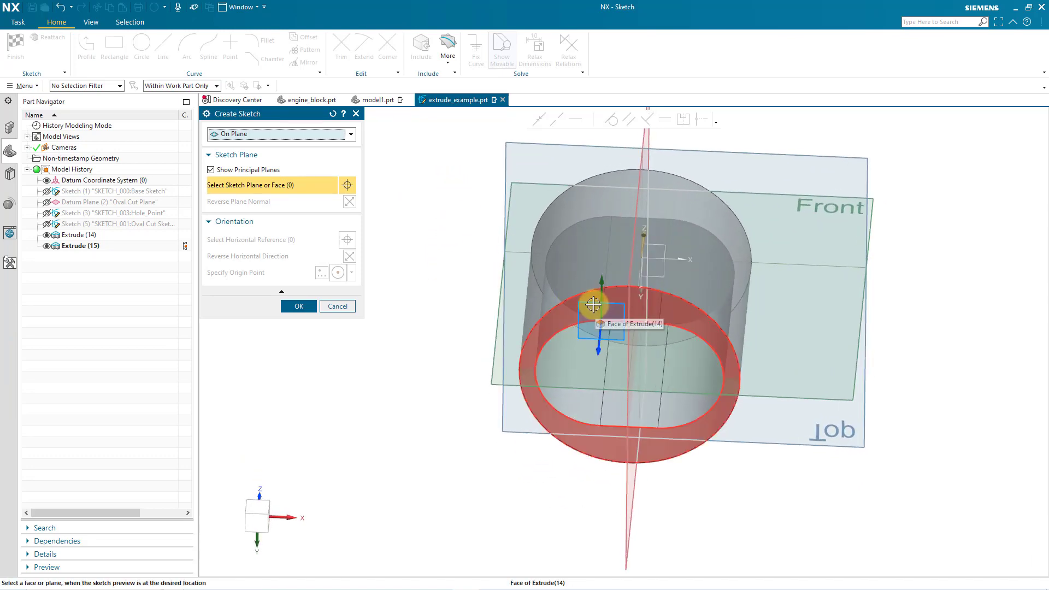
Step: Create SKETCH_002 on the cylinder's bottom face with its origin at the arc centre
left_click(594, 305)
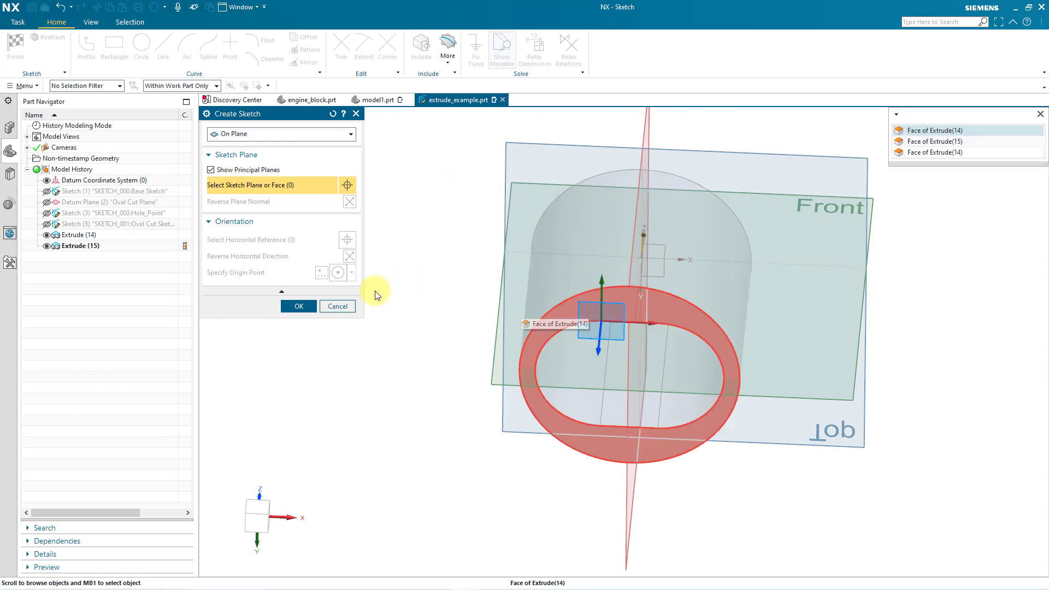
mouse_move(953, 133)
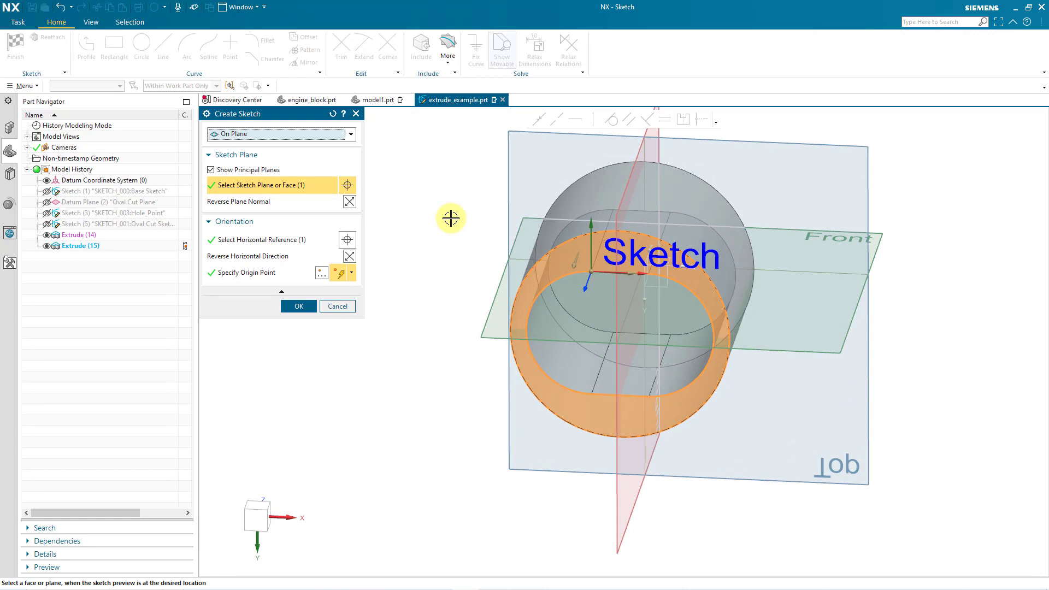
mouse_move(322, 272)
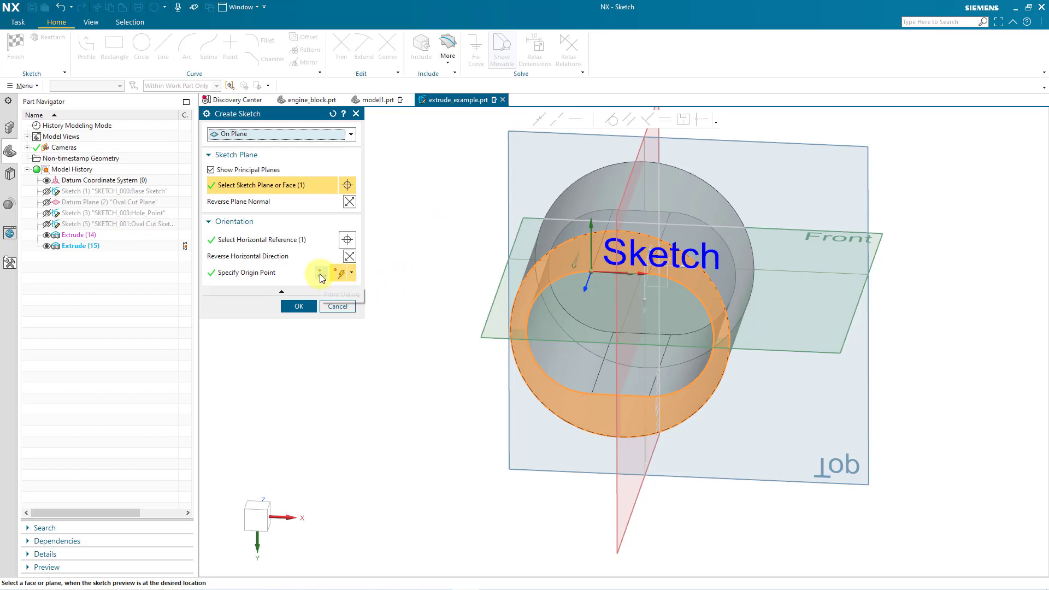
mouse_move(342, 273)
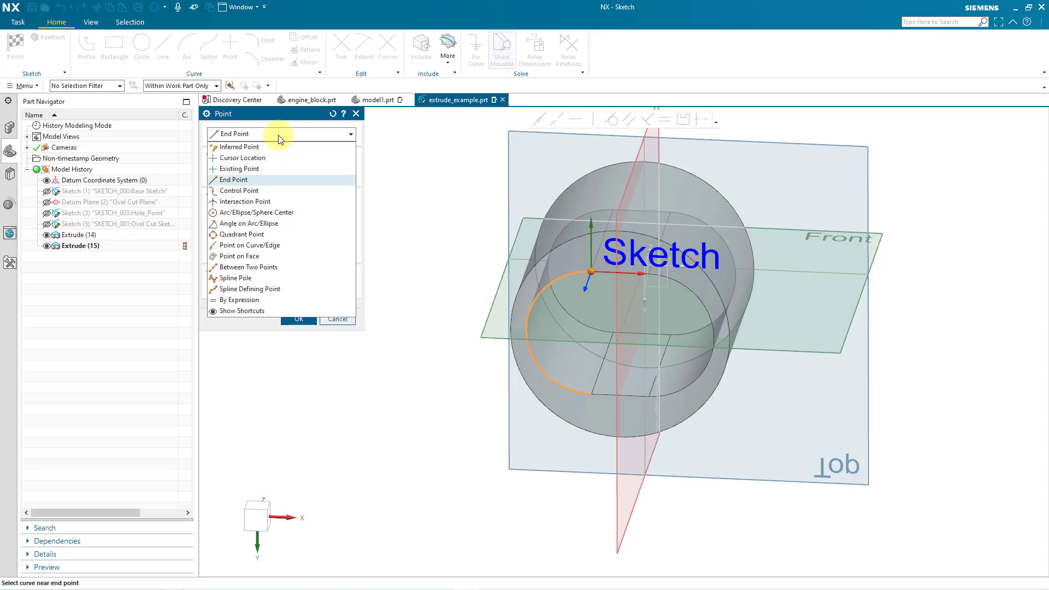
mouse_move(280, 213)
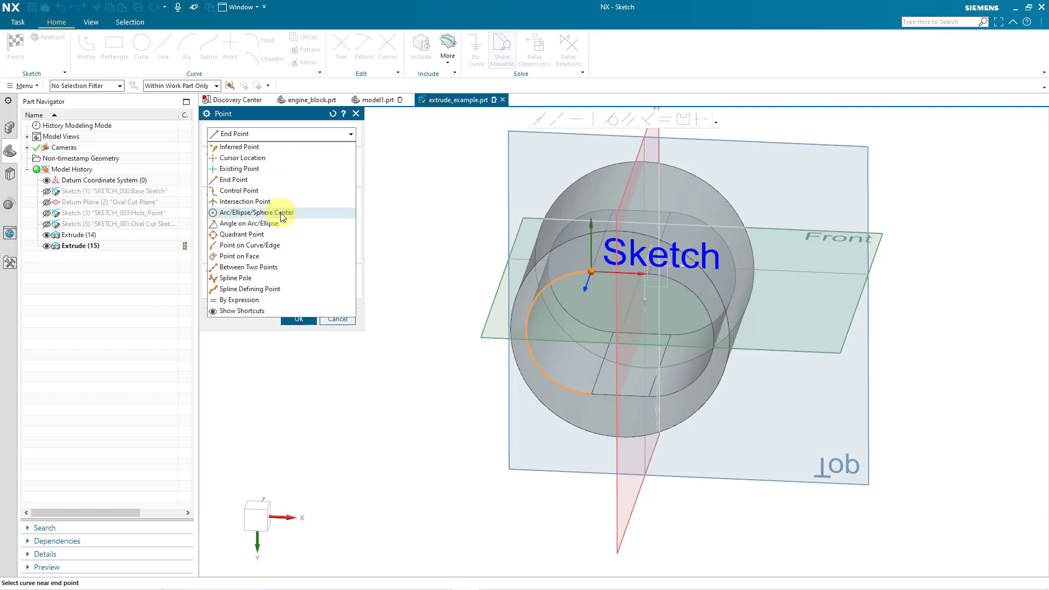
left_click(256, 212)
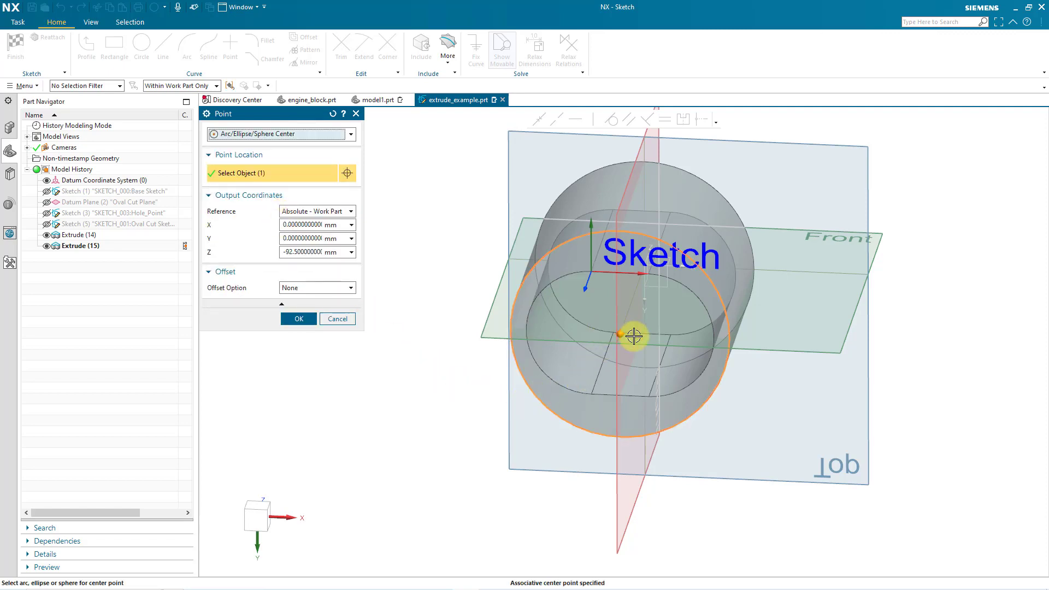
mouse_move(415, 337)
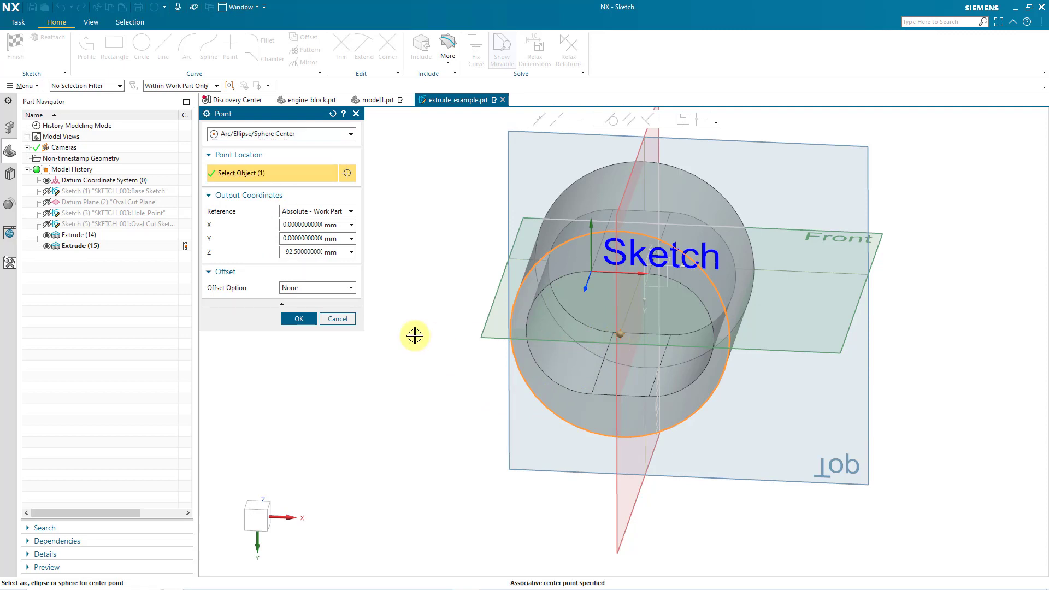
left_click(298, 318)
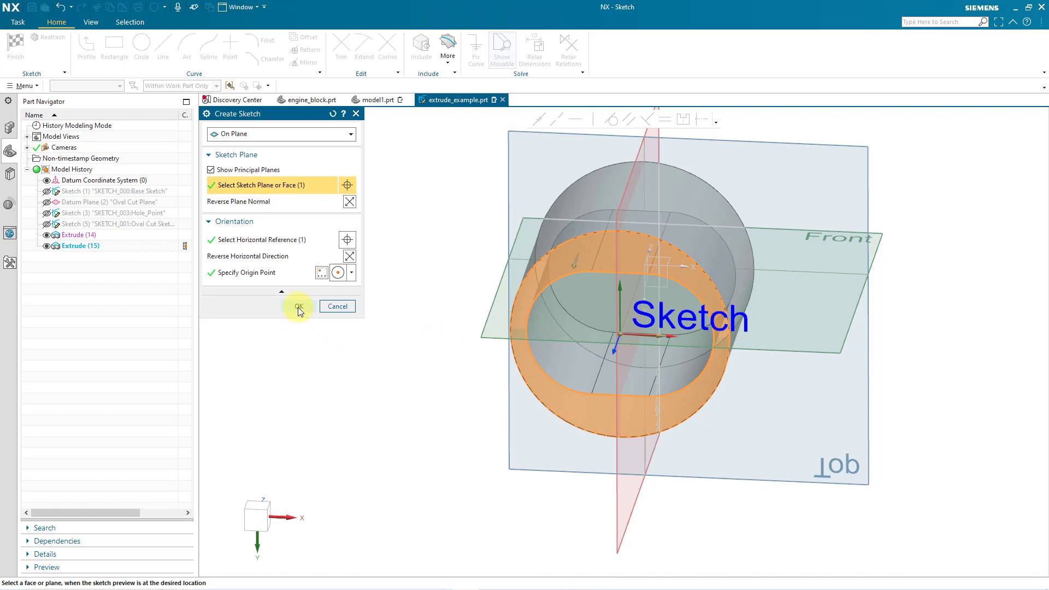
left_click(299, 306)
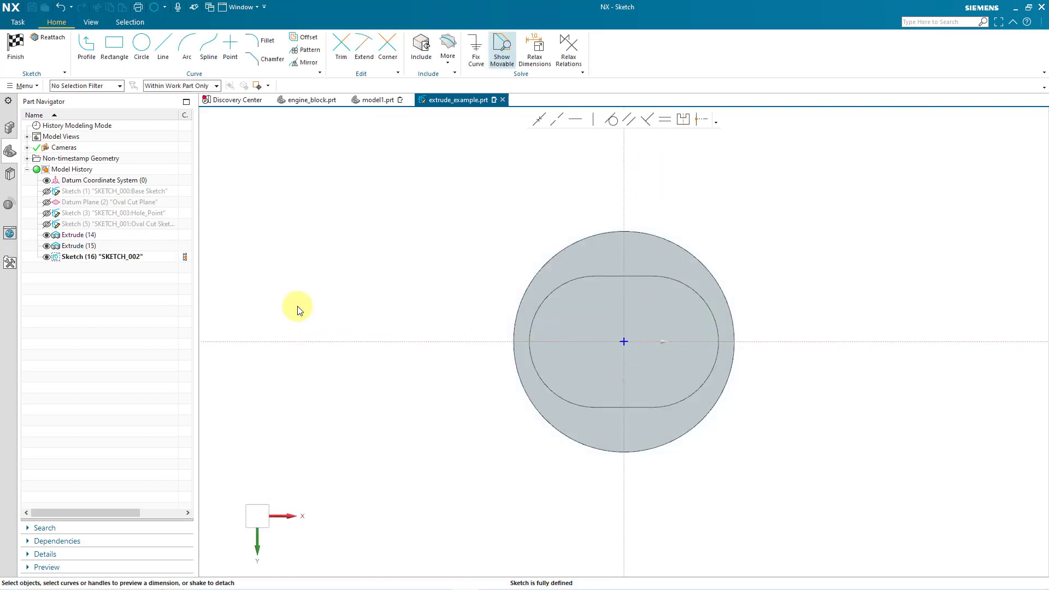
mouse_move(432, 328)
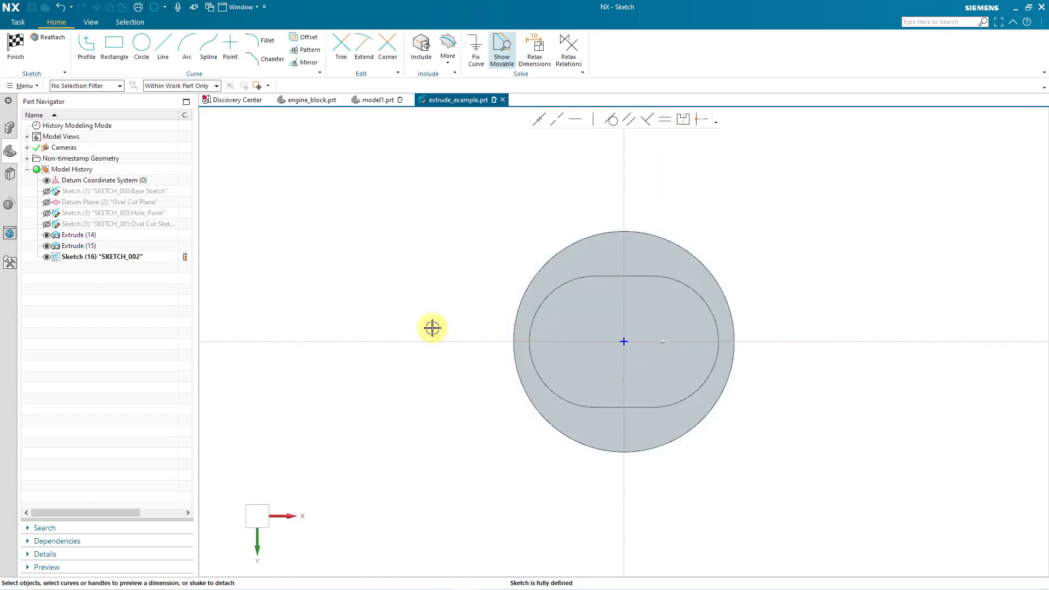
mouse_move(412, 244)
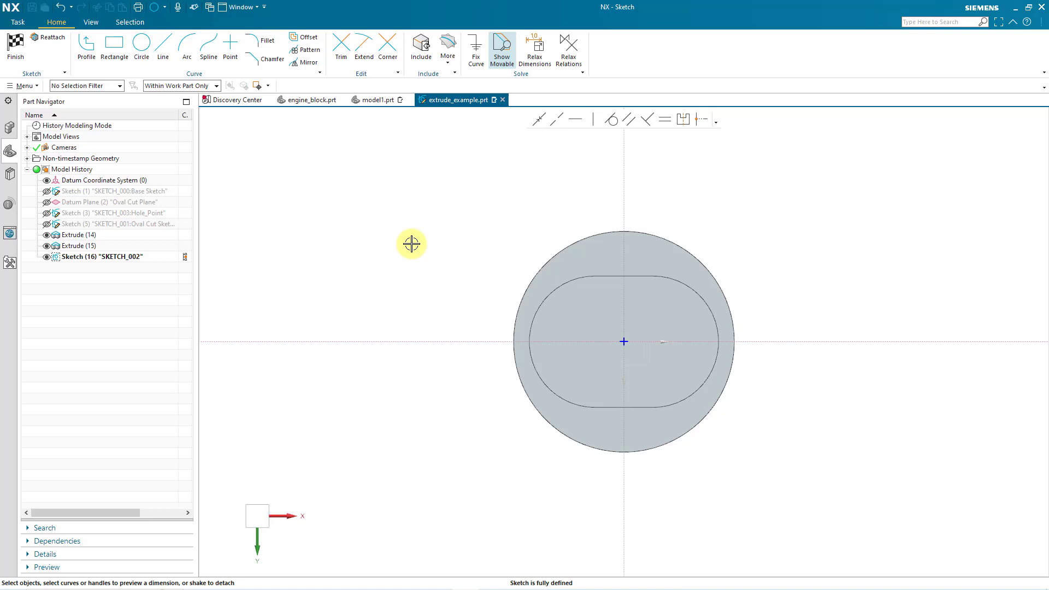
mouse_move(153, 60)
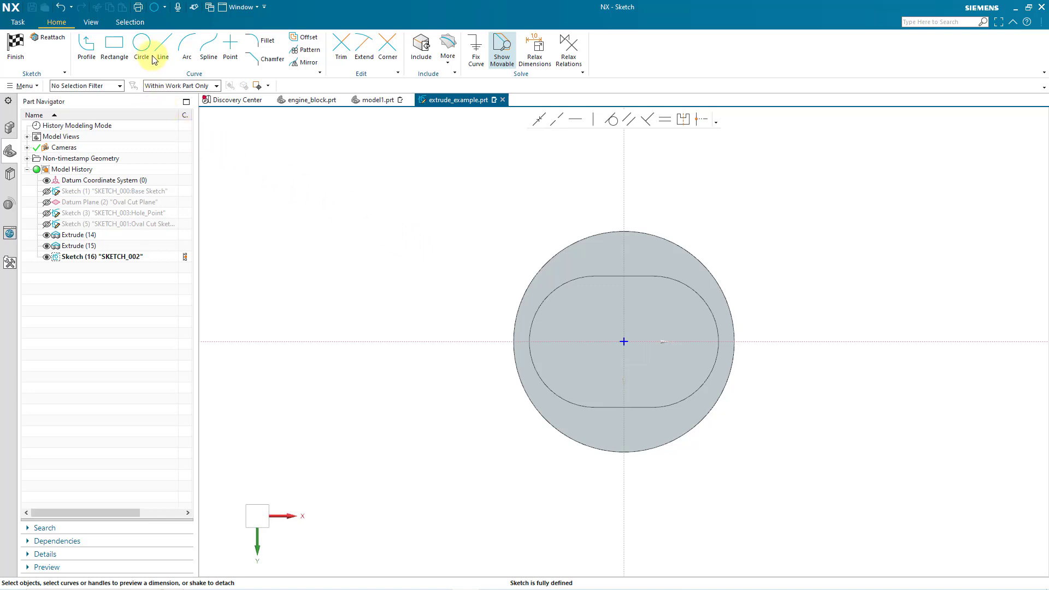
Step: Draw a circle centred on the origin, sized just inside the cylinder's outer edge
left_click(141, 49)
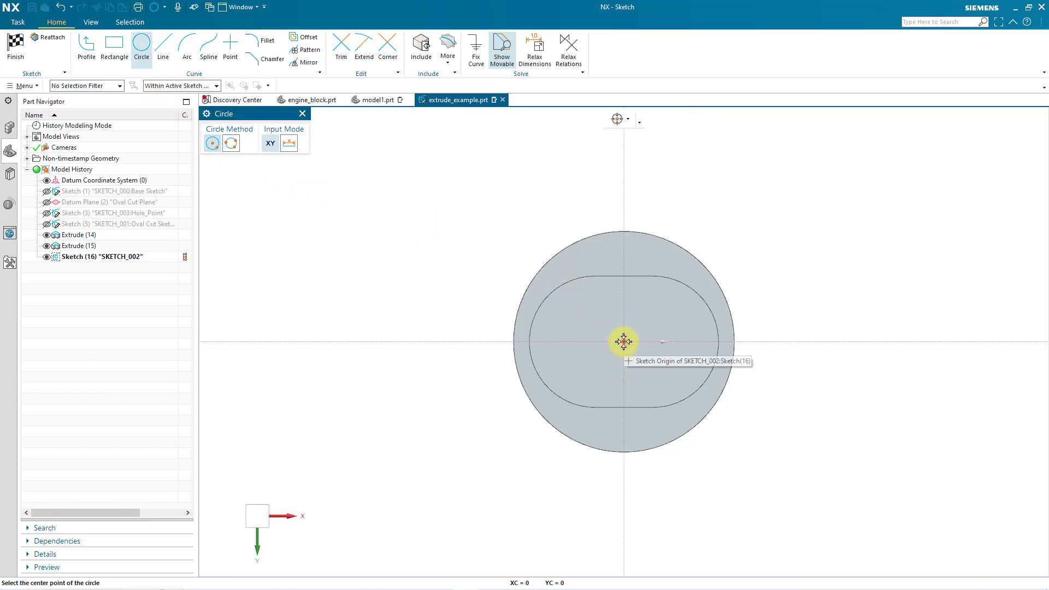
left_click(625, 342)
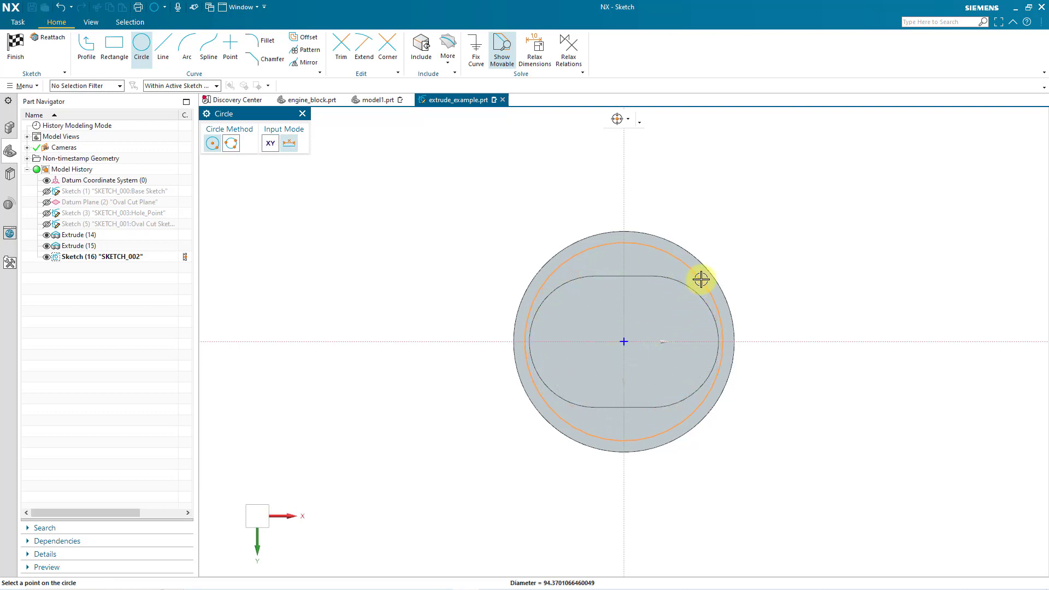
left_click(702, 279)
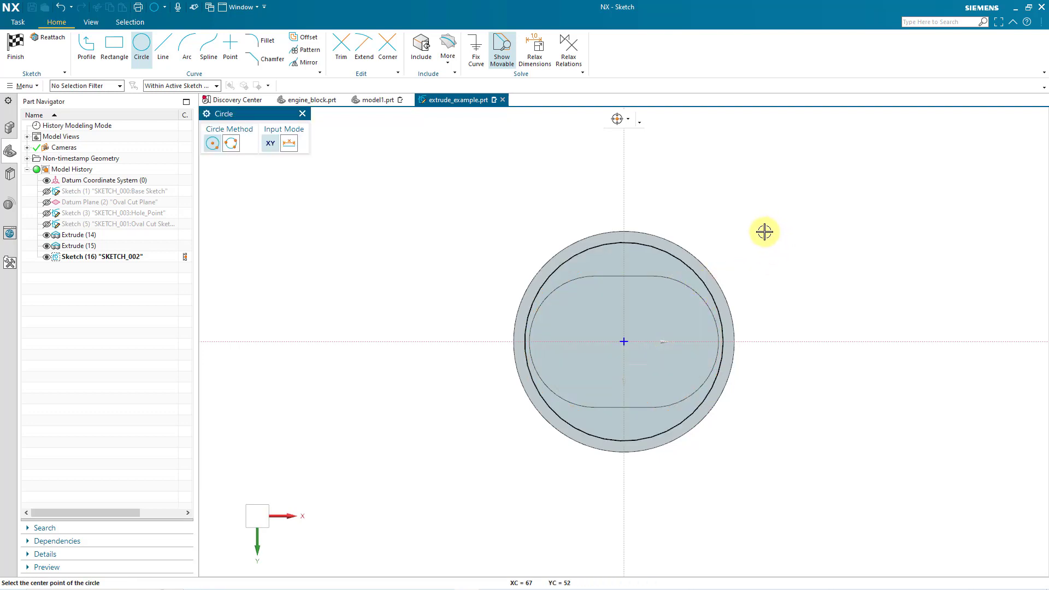
left_click(302, 112)
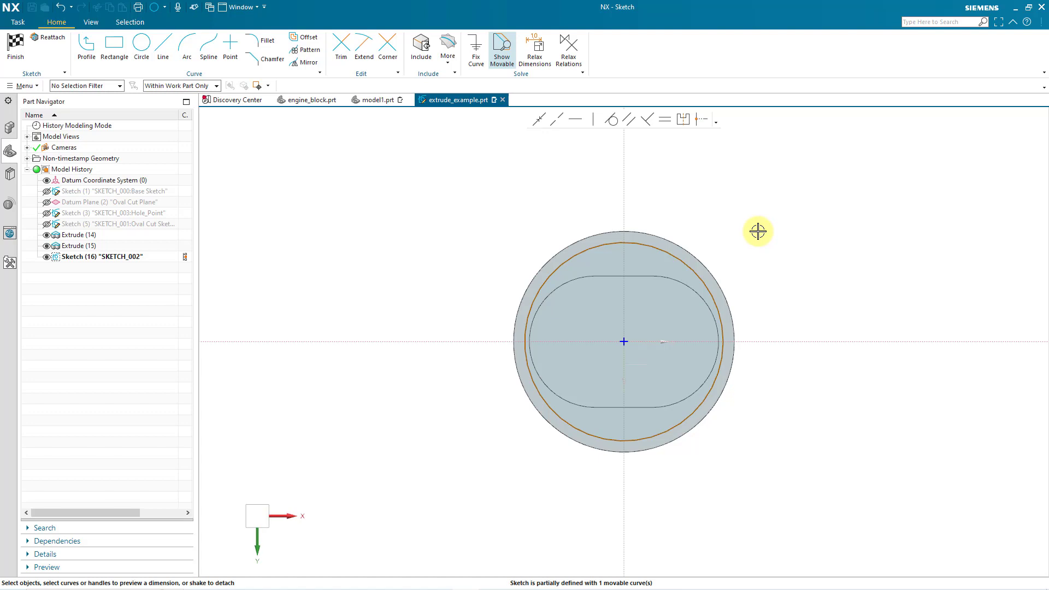
mouse_move(752, 231)
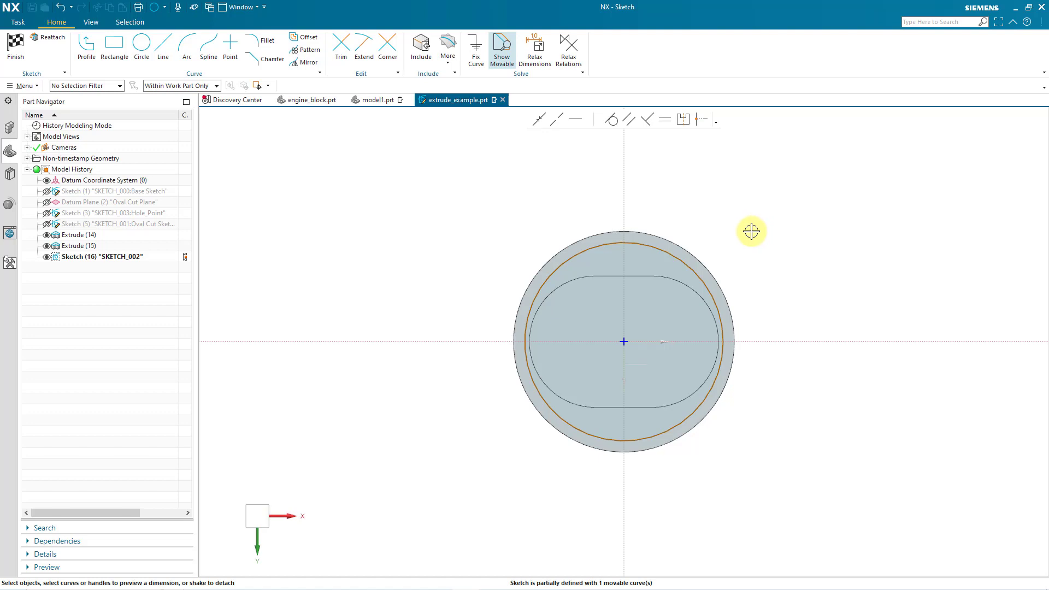
mouse_move(720, 239)
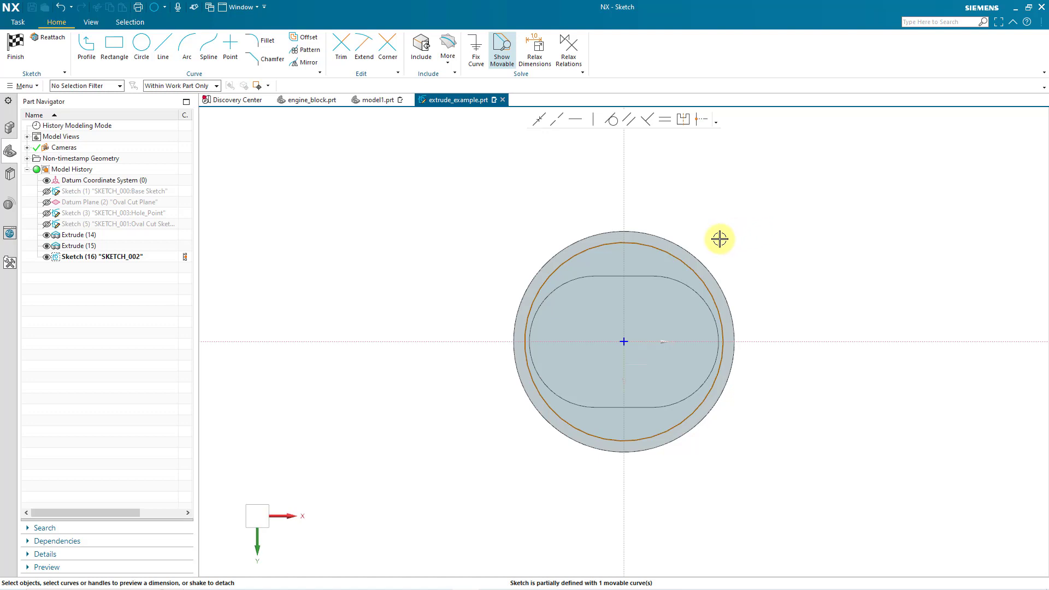
mouse_move(682, 264)
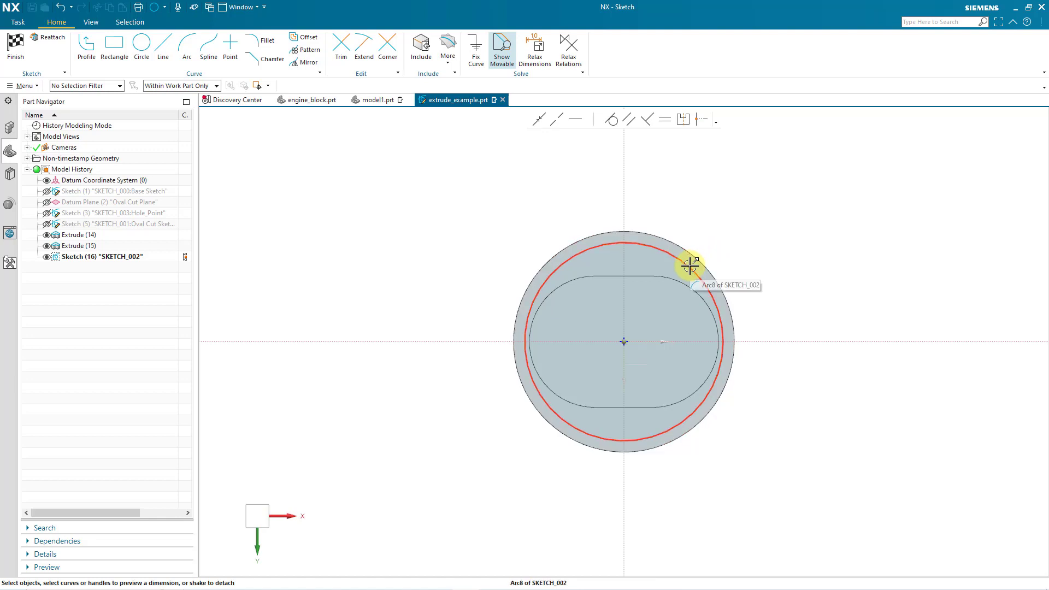
Step: Dimension the new sketch circle's diameter to 97.5 without scaling the whole sketch
left_click(682, 263)
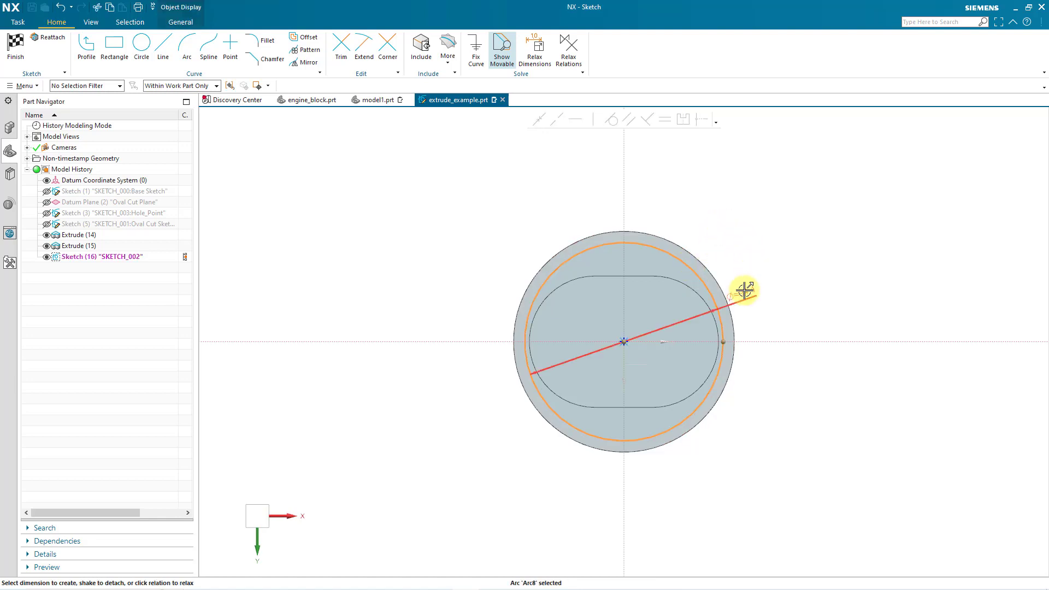
left_click(742, 290)
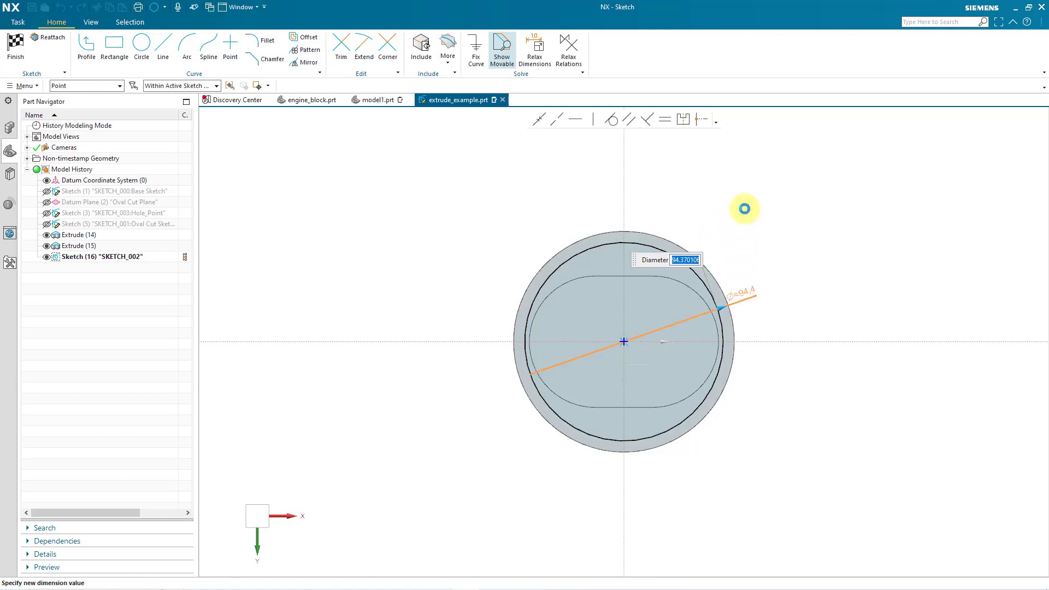
type("97.")
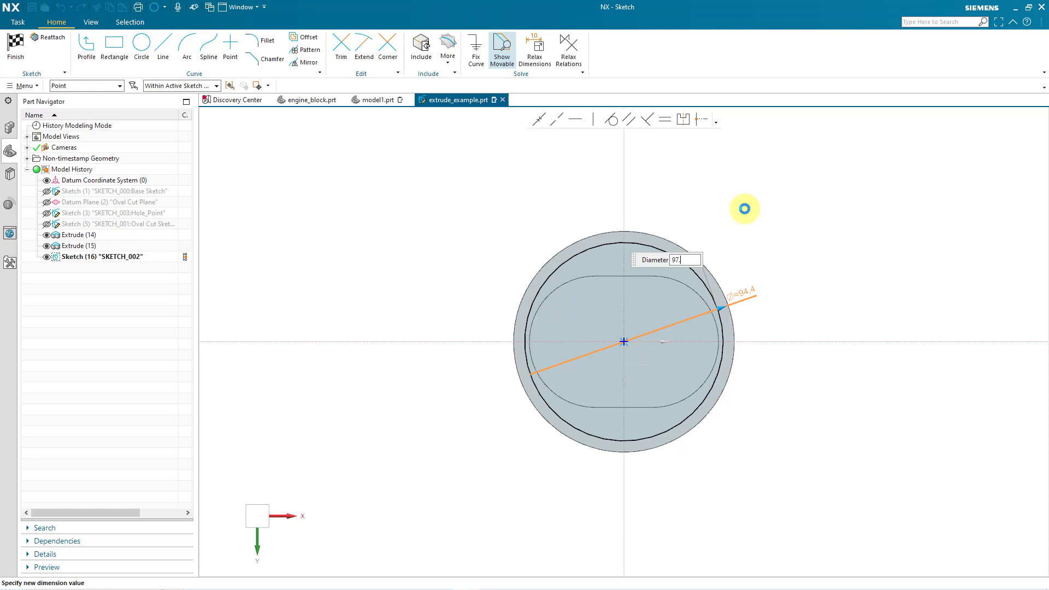
key("Return")
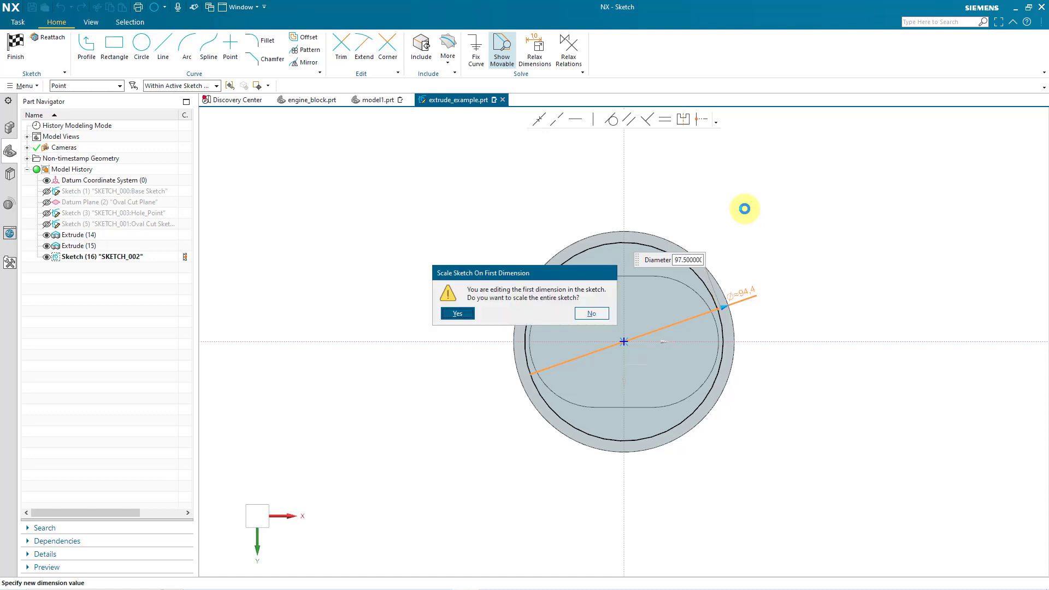
mouse_move(476, 241)
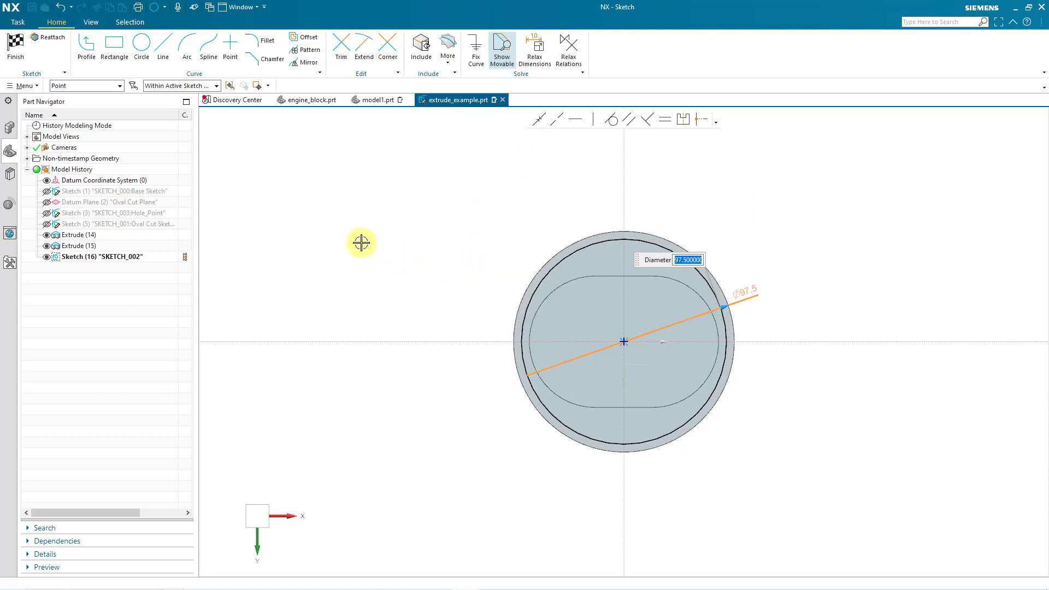
mouse_move(353, 228)
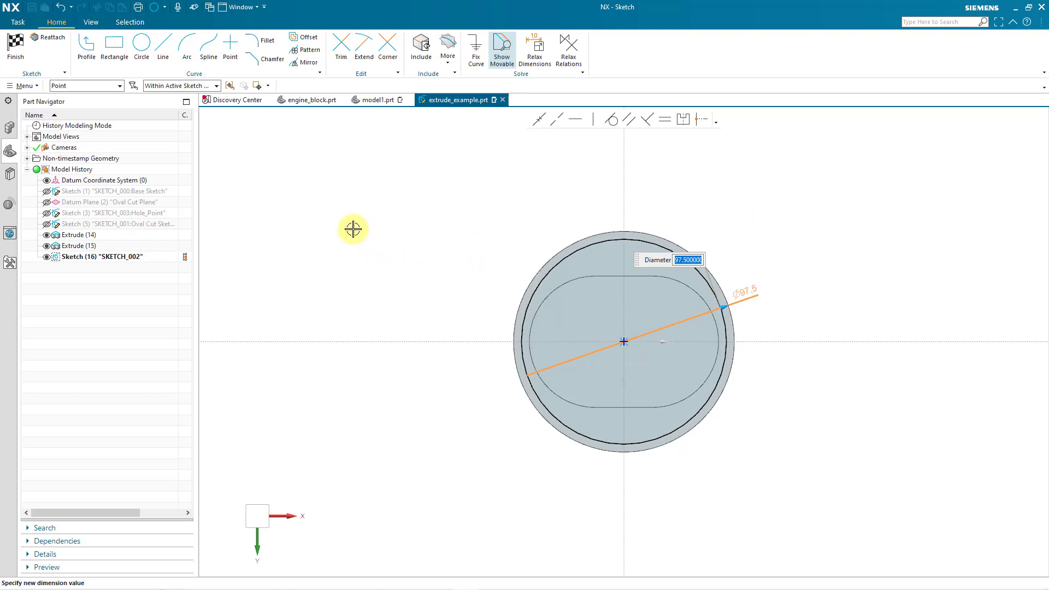
mouse_move(14, 48)
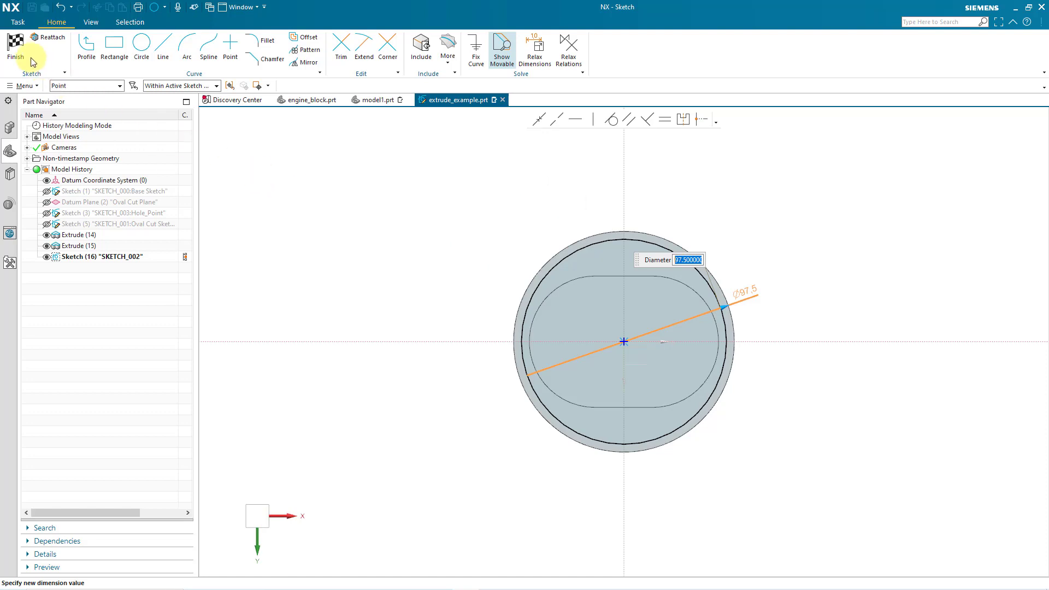
Step: Finish the sketch and extrude it reversed 25 mm as a Subtract pocket into the cylinder's bottom face
left_click(15, 51)
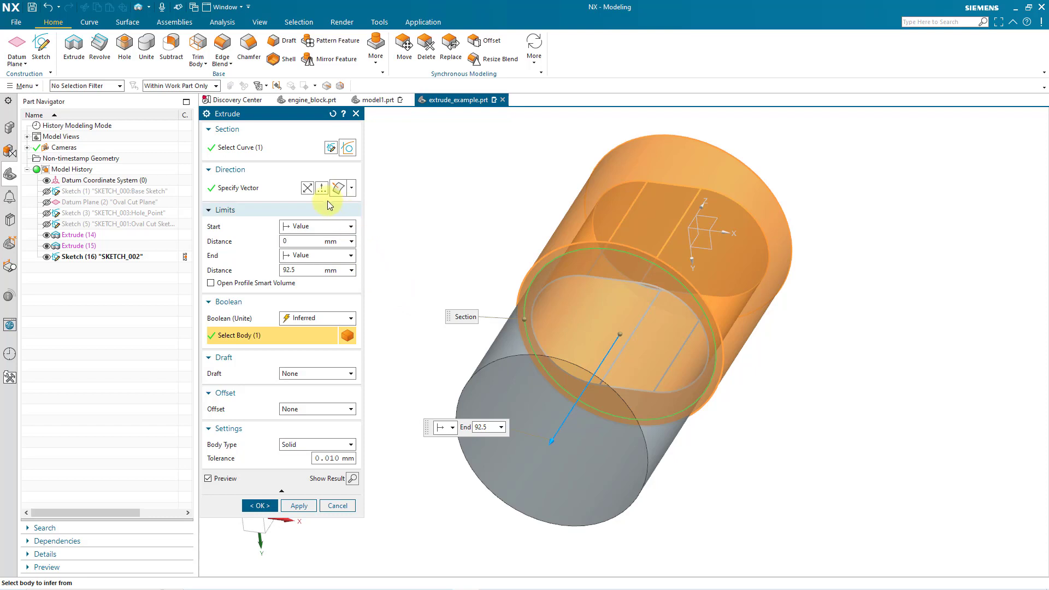
left_click(307, 188)
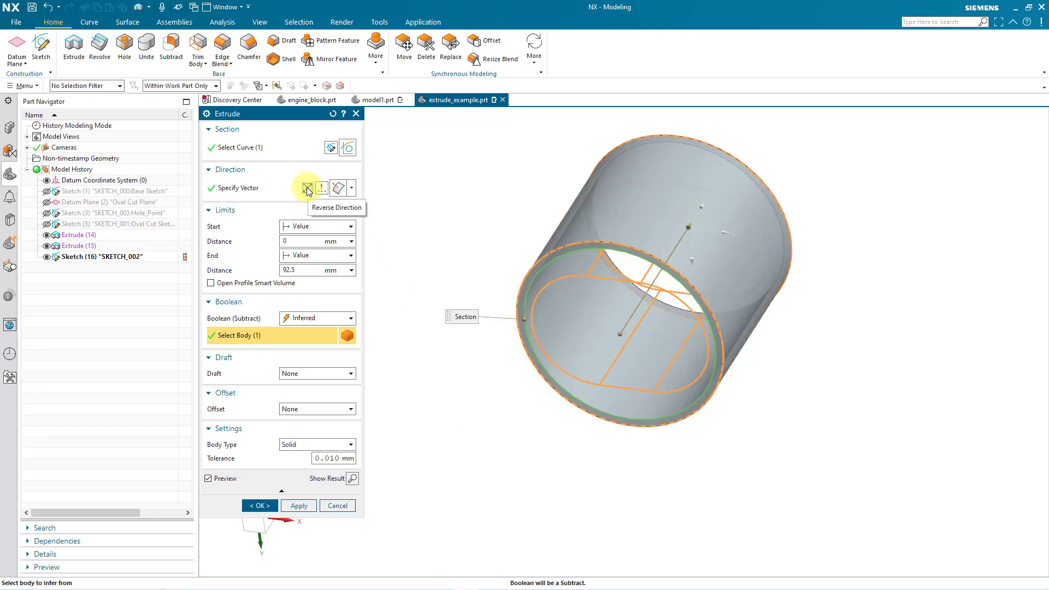
mouse_move(315, 271)
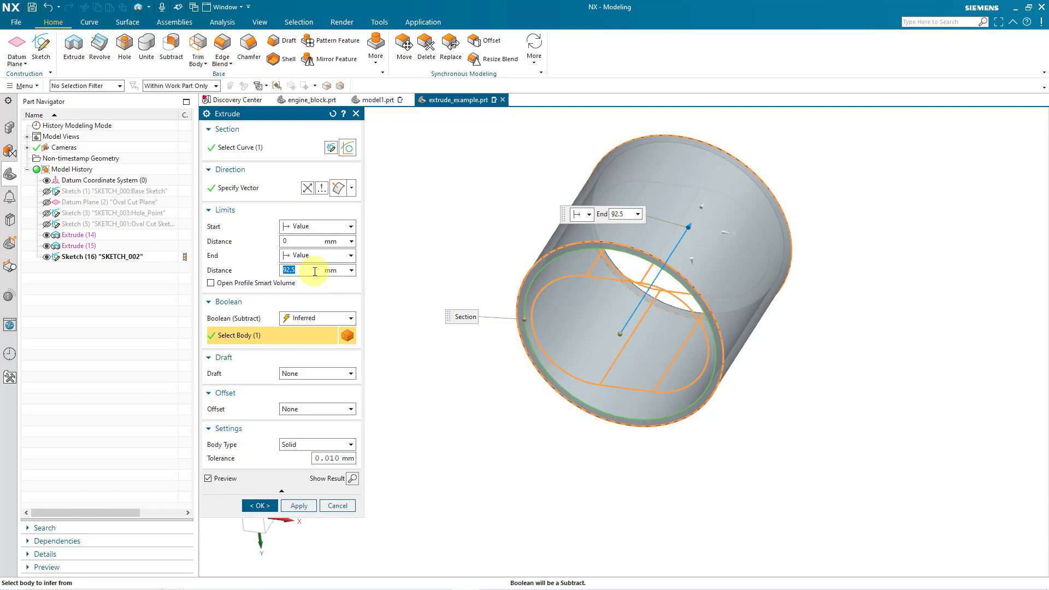
type("25")
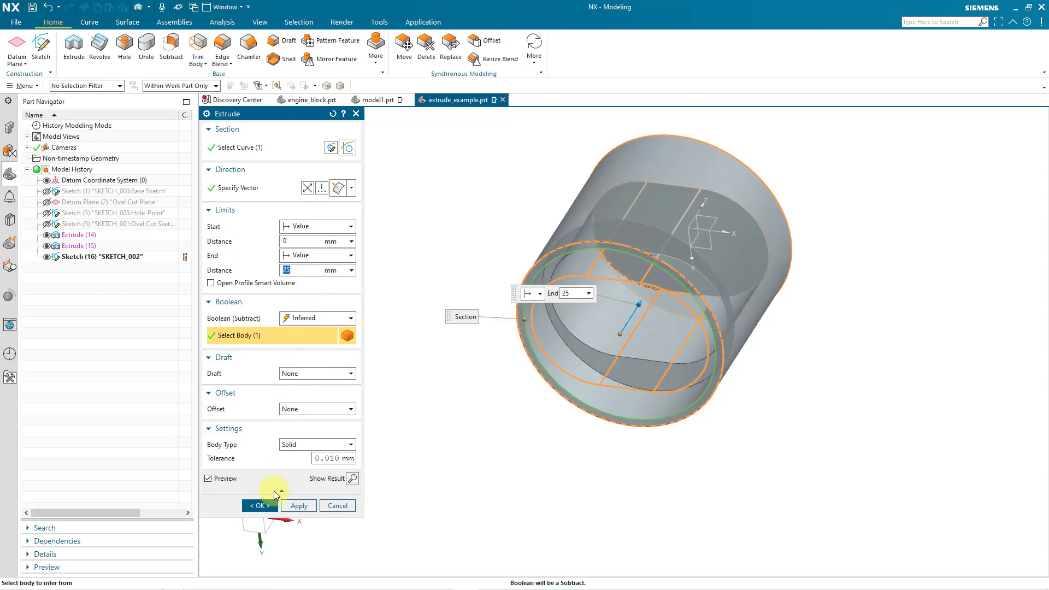
left_click(258, 505)
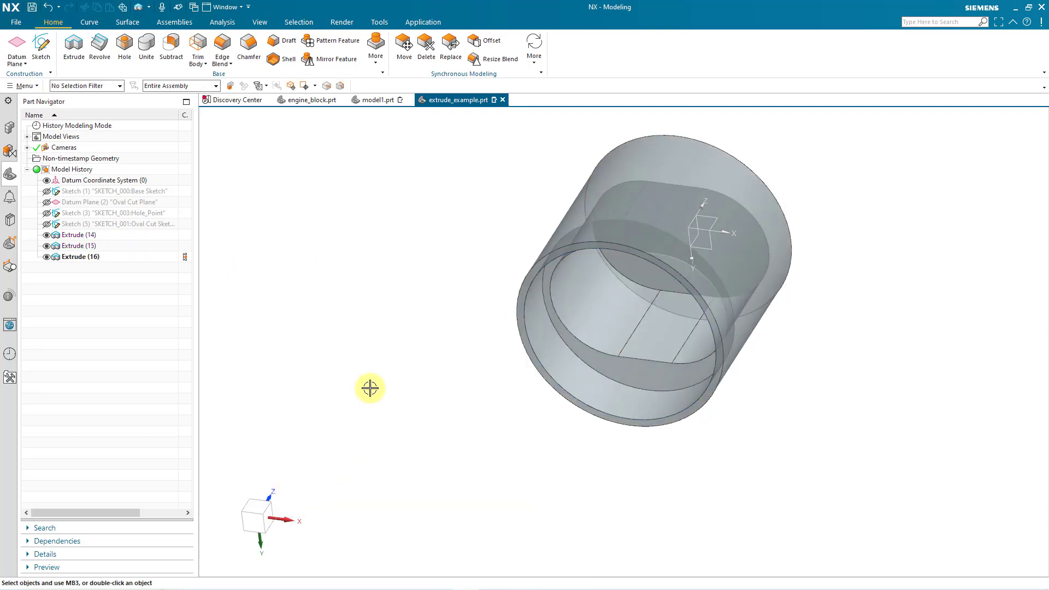